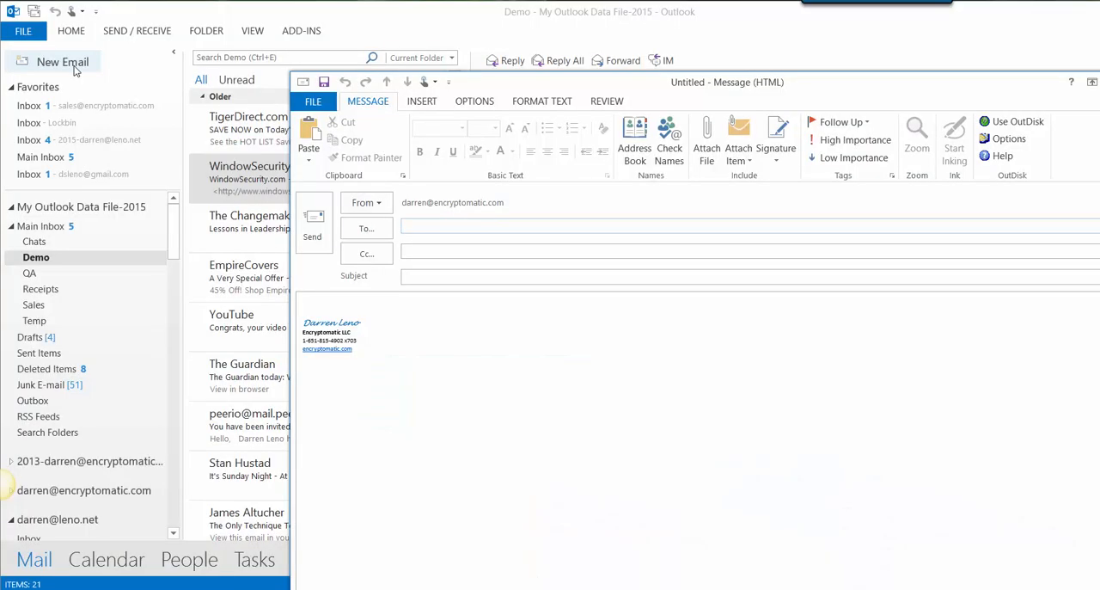
mouse_move(1049, 191)
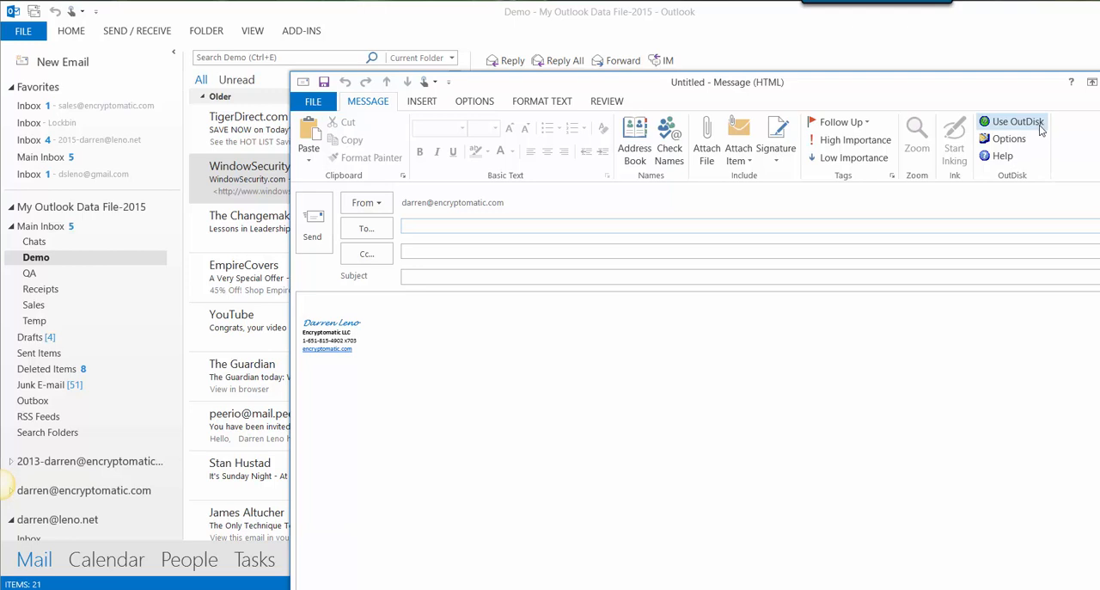
mouse_move(1035, 160)
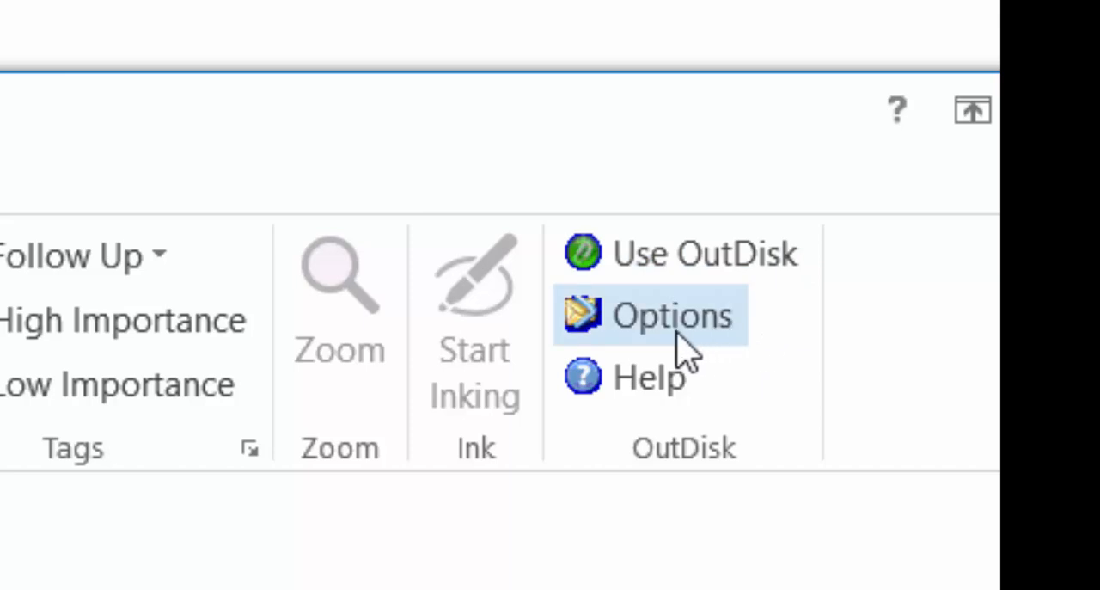
Review Compression settings, try 'Always prompt me to enter a password', then restore 'Send without encryption'.
left_click(671, 316)
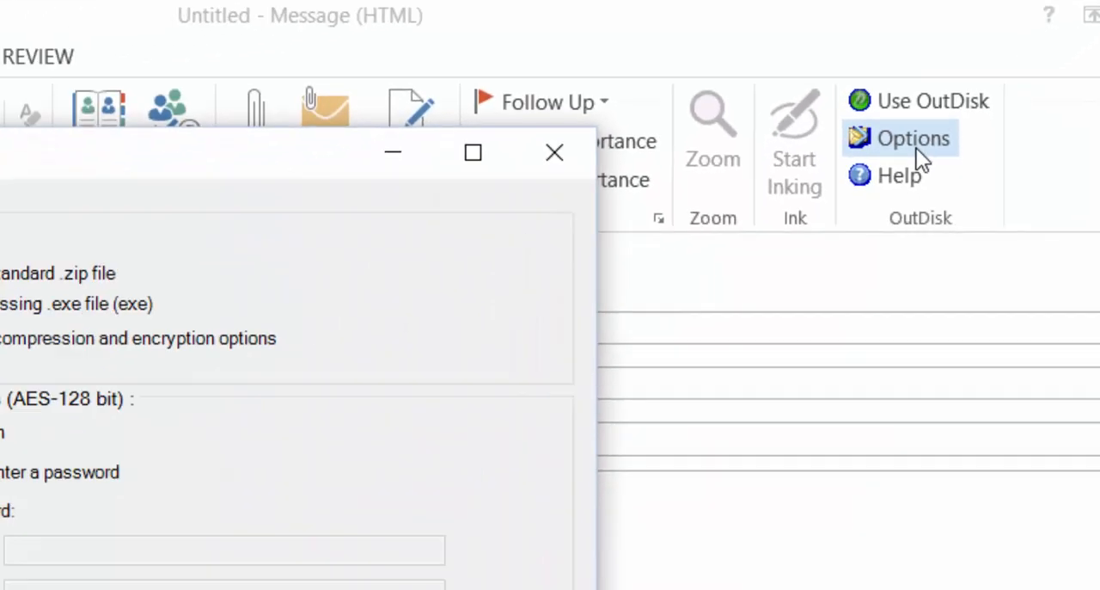
left_click(913, 138)
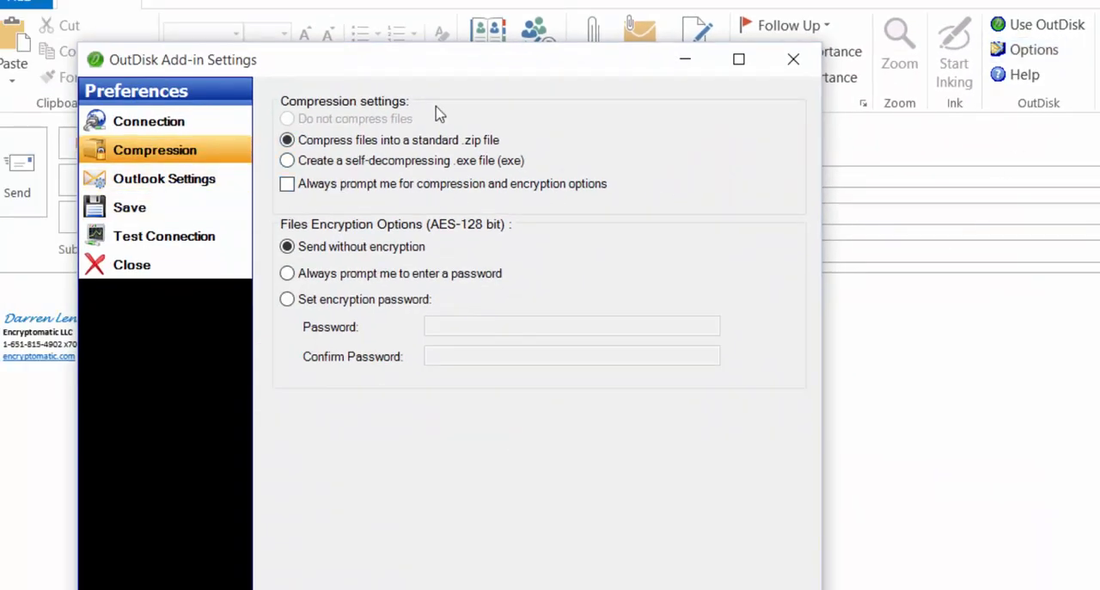
mouse_move(464, 121)
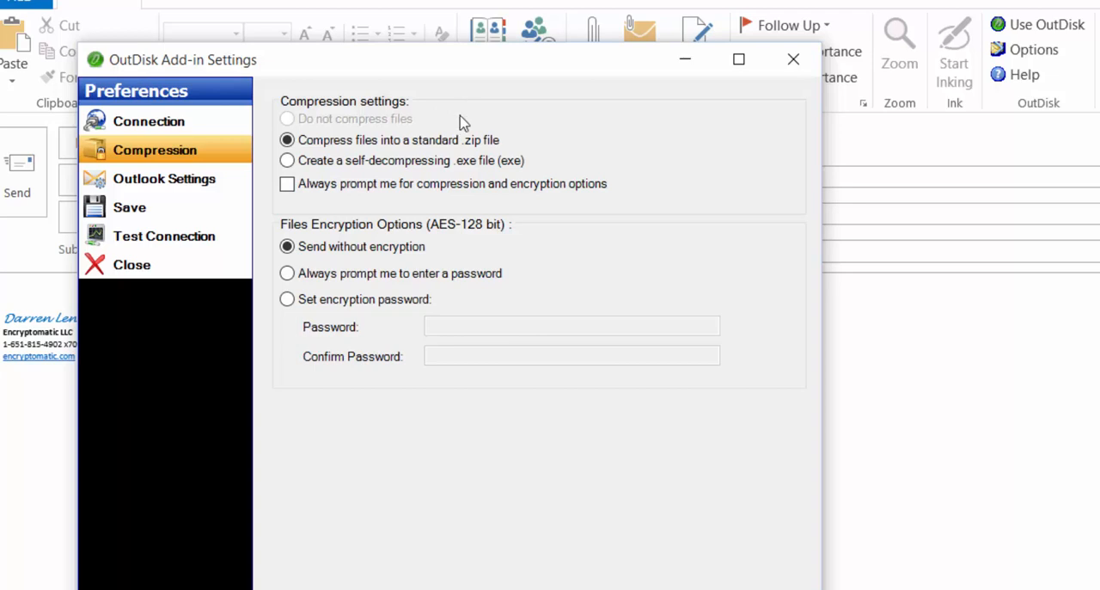
mouse_move(529, 138)
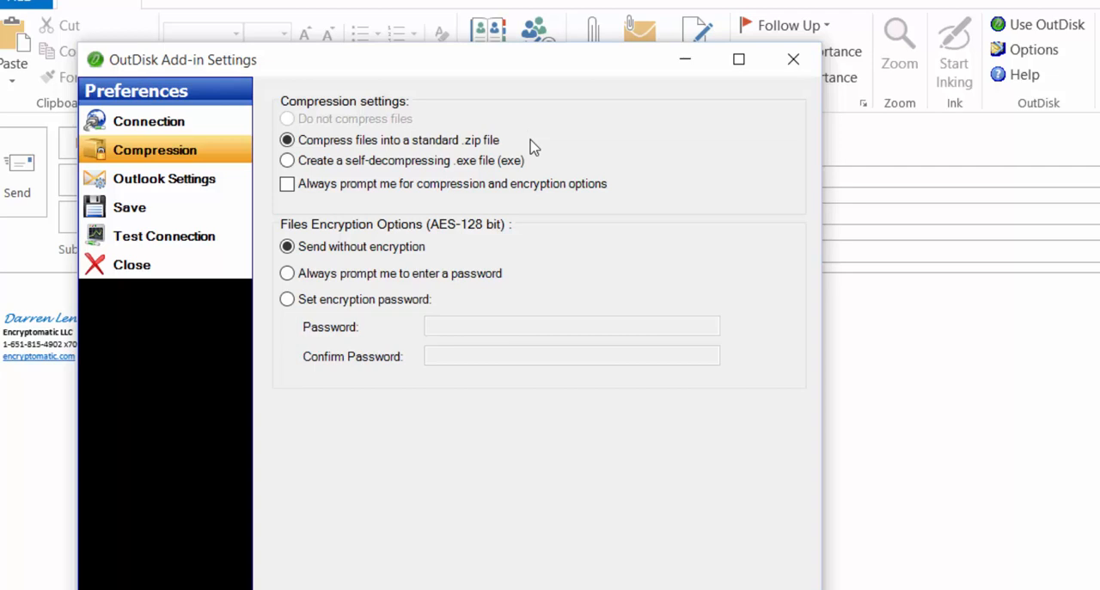
mouse_move(565, 168)
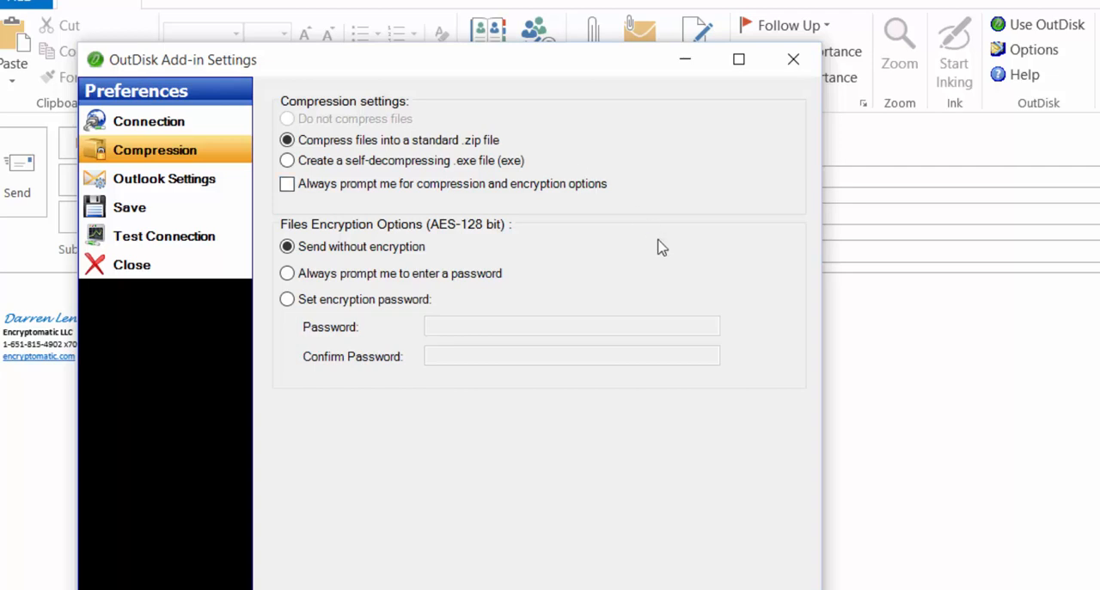
mouse_move(302, 208)
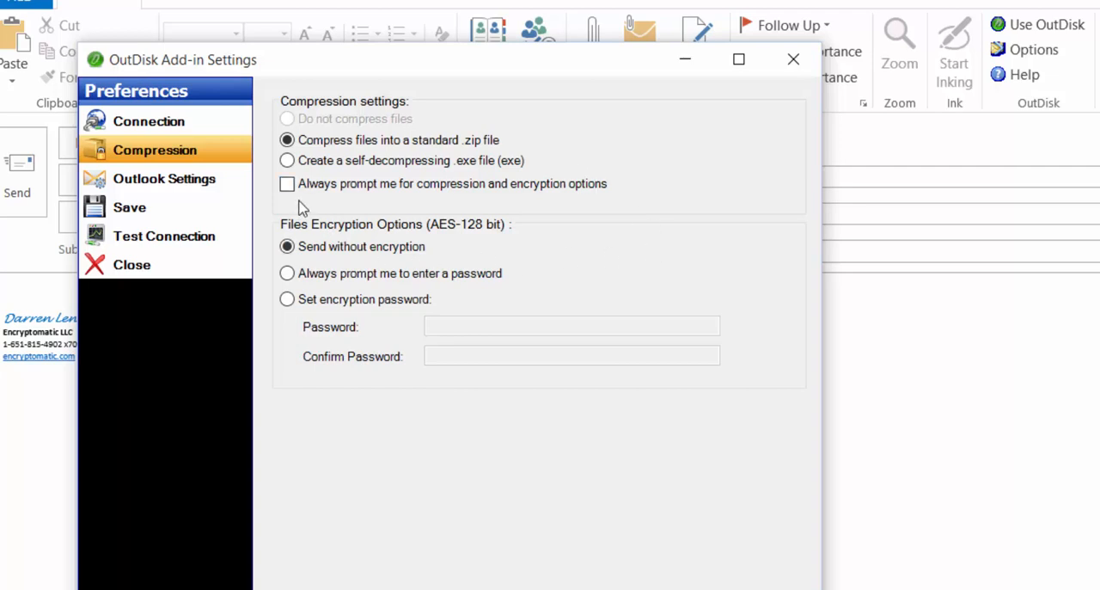
mouse_move(351, 207)
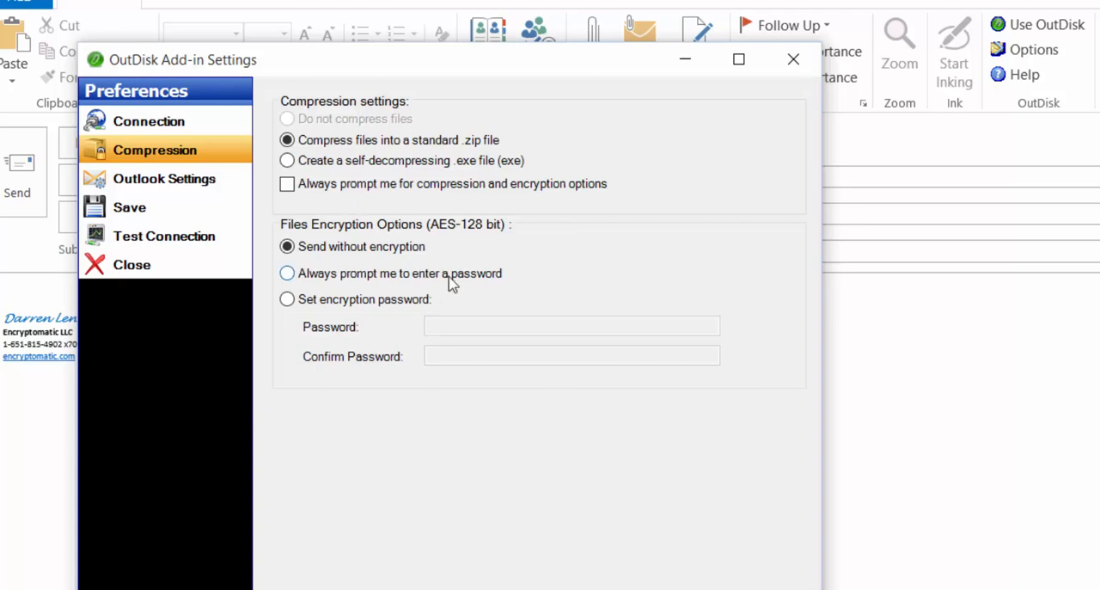
mouse_move(493, 306)
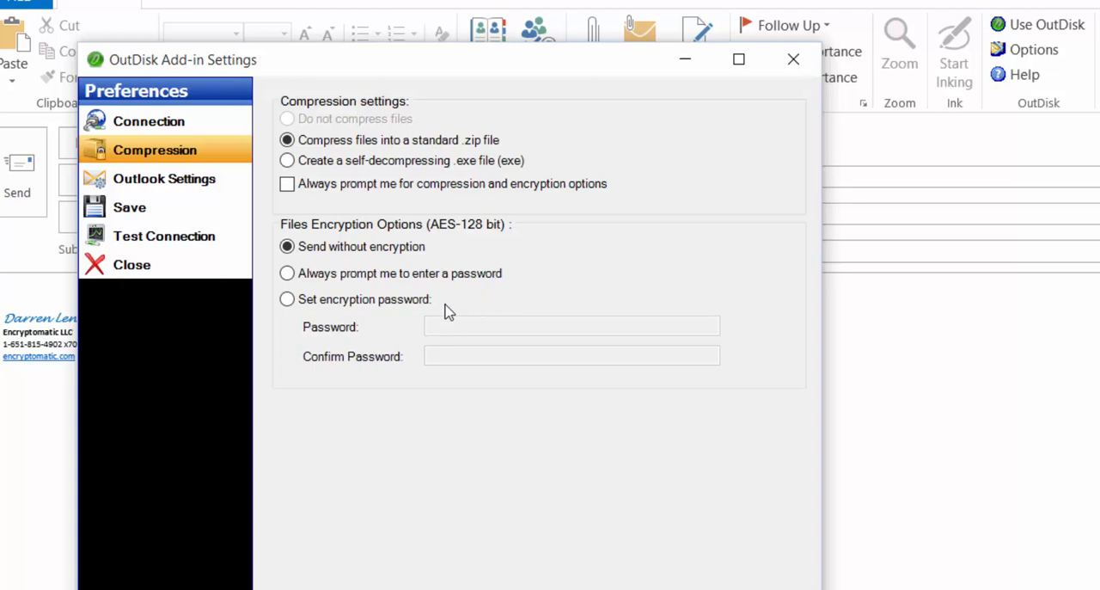
mouse_move(279, 337)
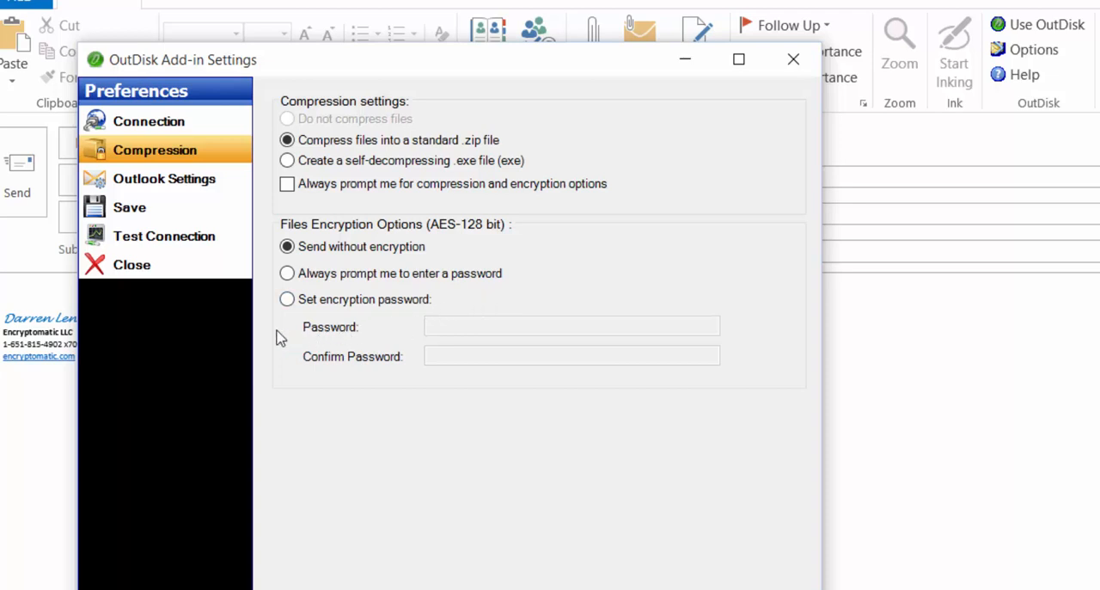
mouse_move(288, 272)
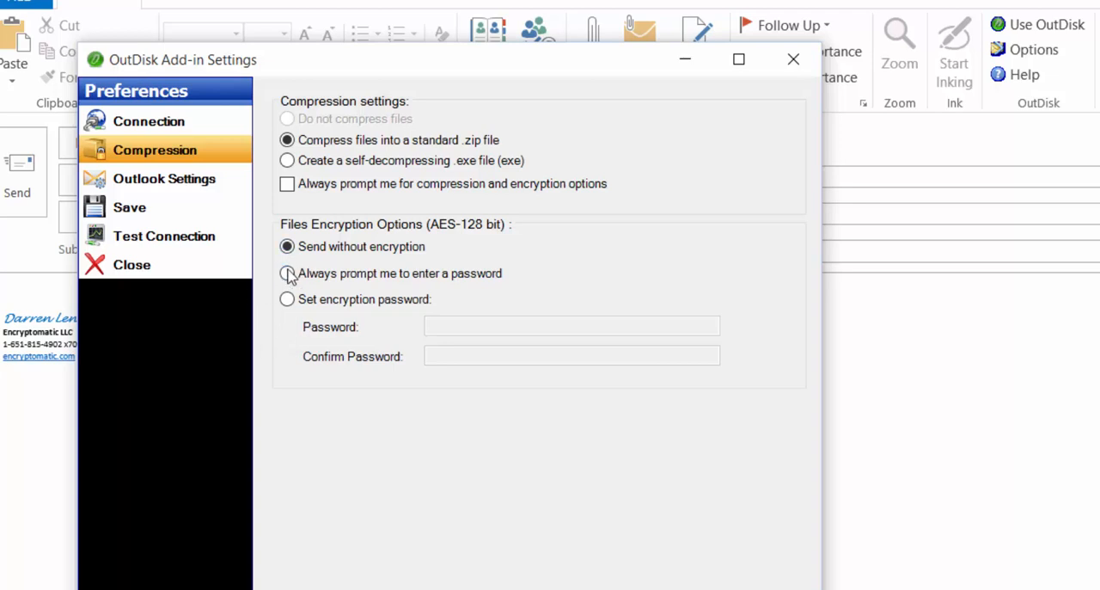
left_click(287, 272)
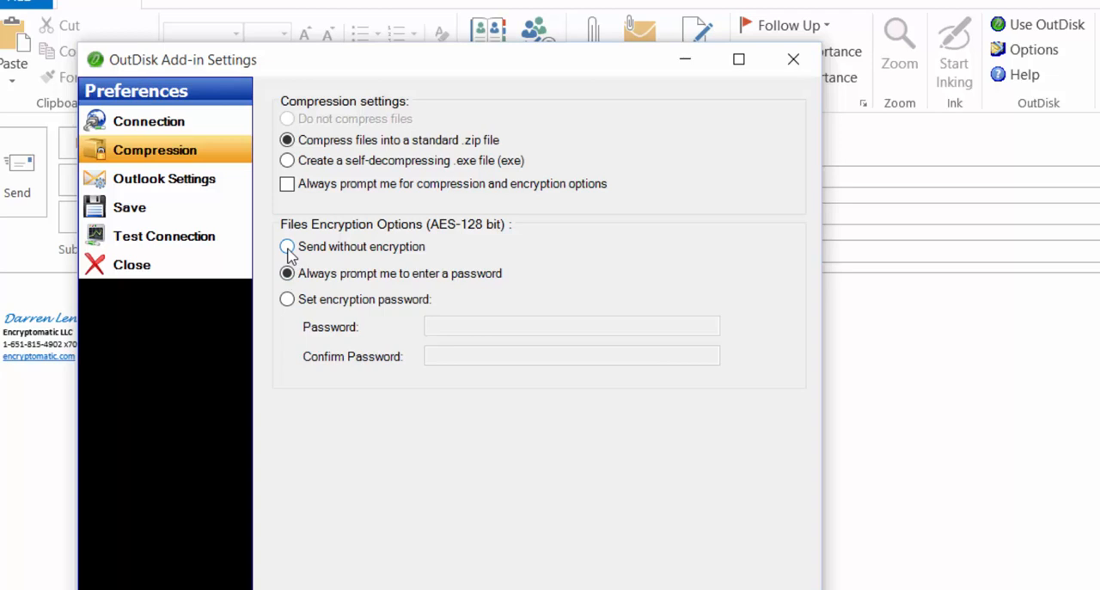
left_click(287, 248)
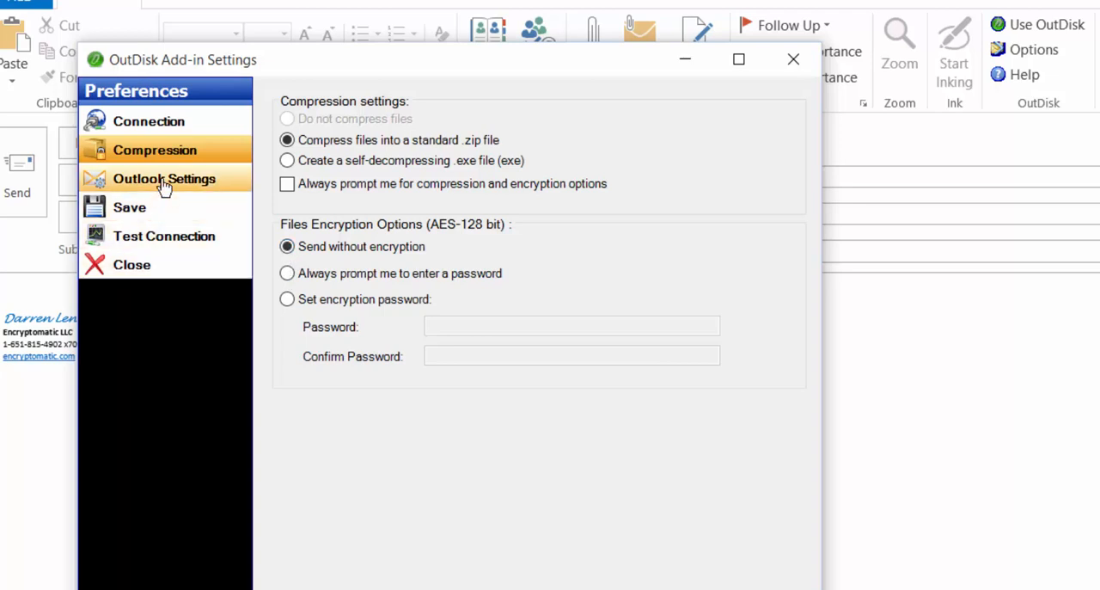
In Outlook Settings, choose 'OutDisk is always ON unless deselected' as the default send behaviour.
left_click(163, 179)
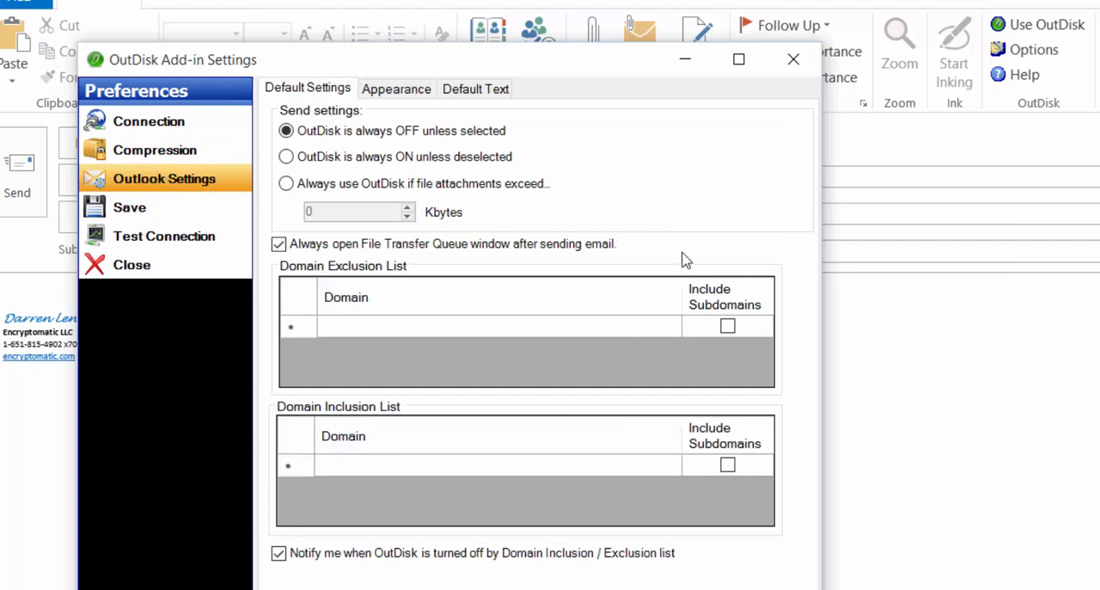
mouse_move(719, 237)
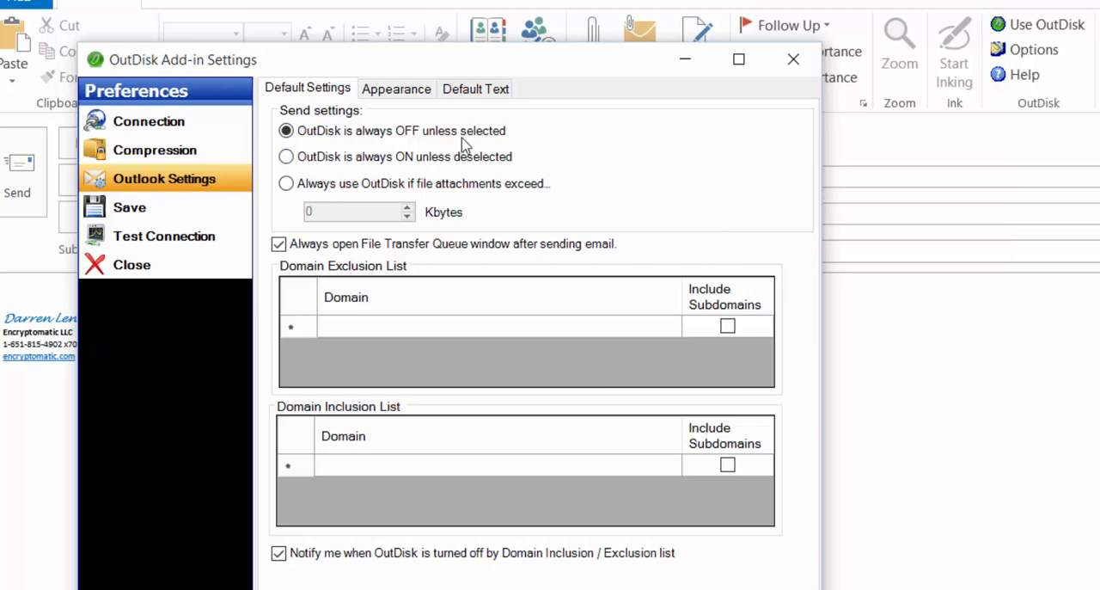
left_click(285, 131)
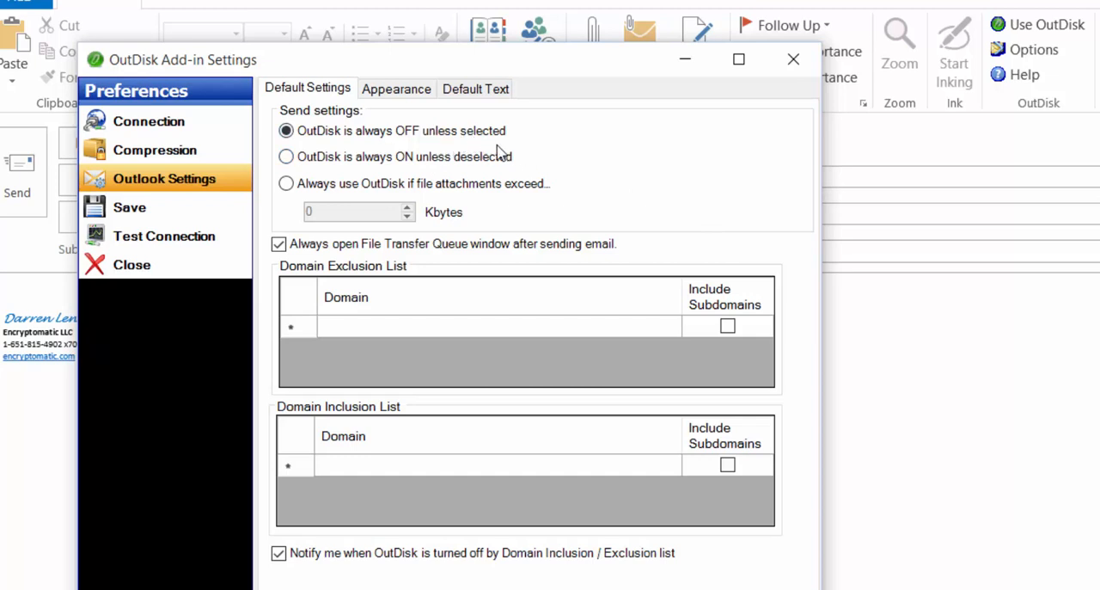
mouse_move(519, 141)
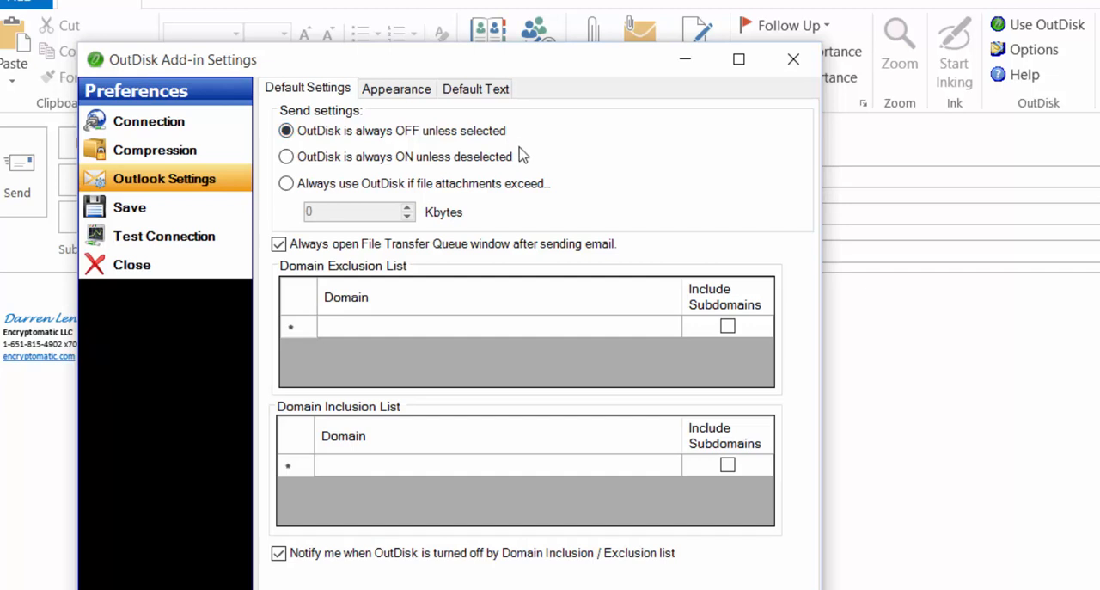
left_click(285, 156)
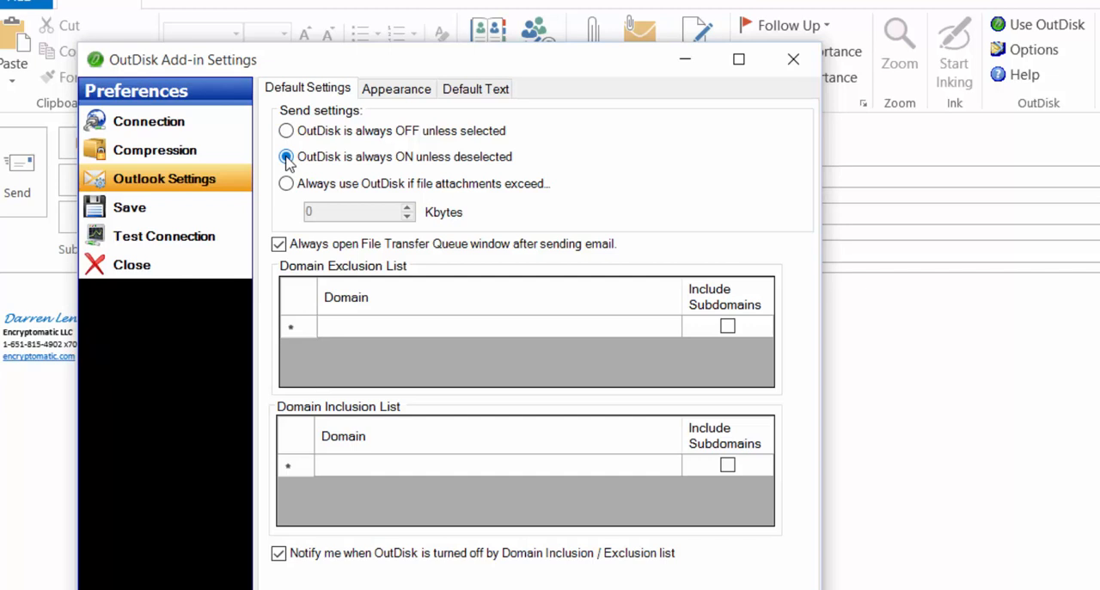
left_click(285, 156)
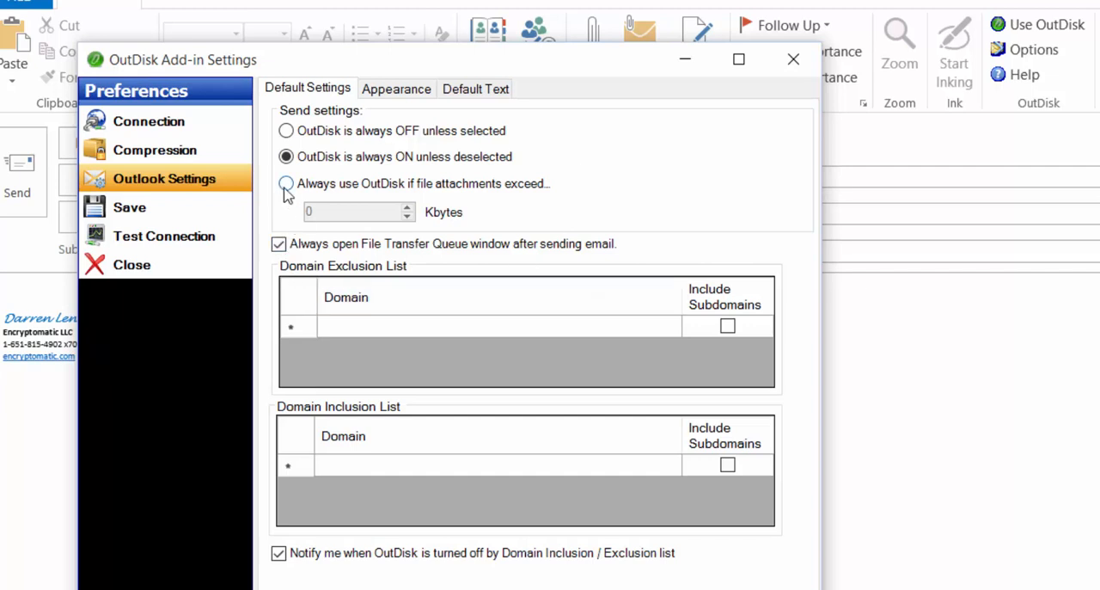
Use OutDisk automatically when file attachments exceed 10000 Kbytes.
left_click(286, 182)
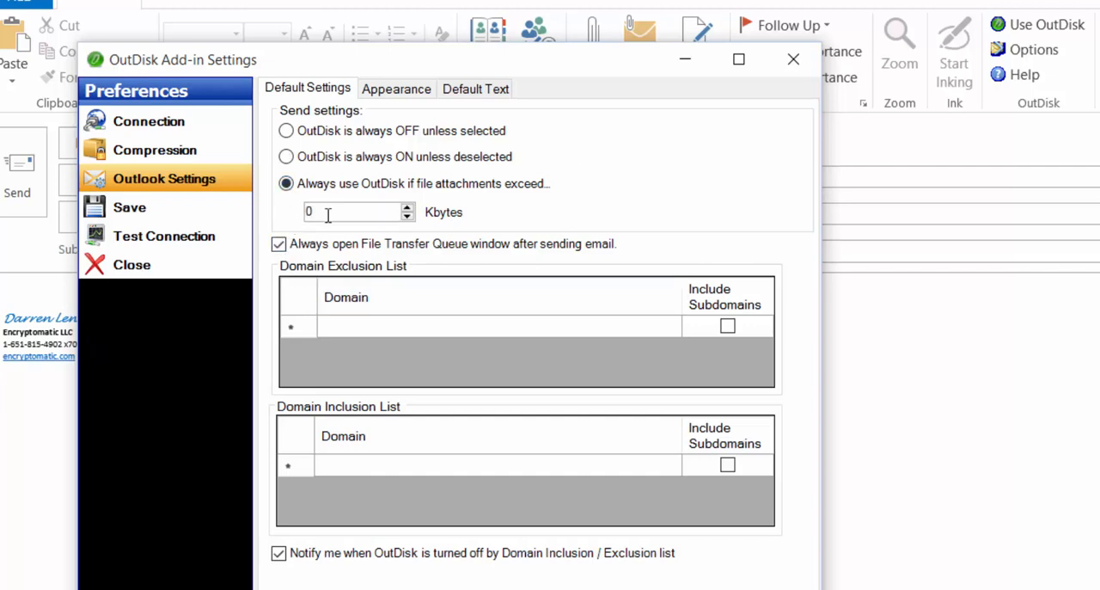
left_click(352, 212)
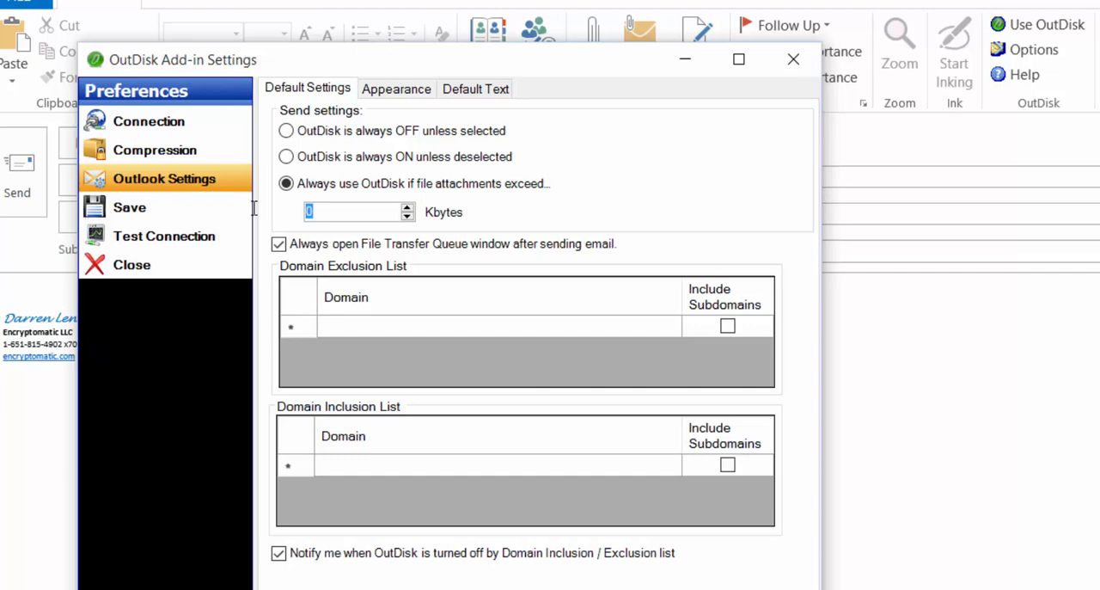
type("10000")
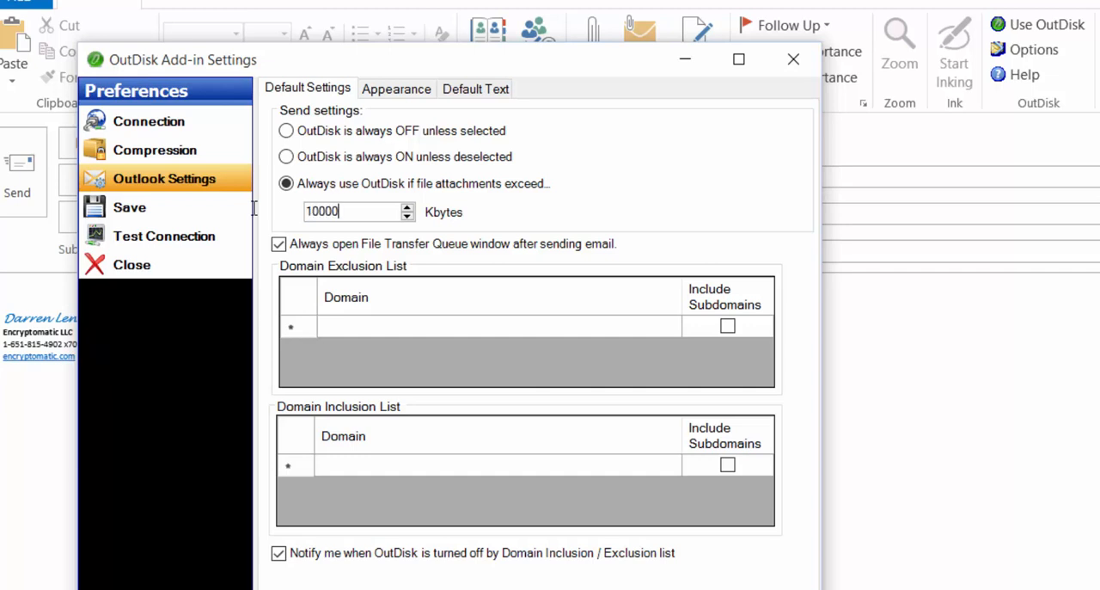
mouse_move(551, 213)
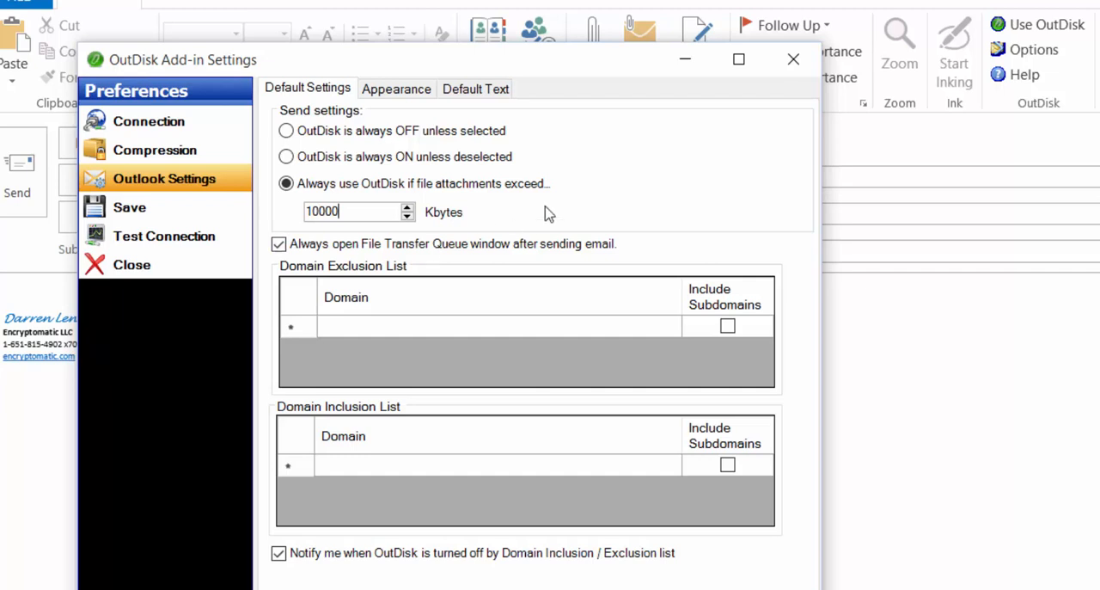
mouse_move(608, 220)
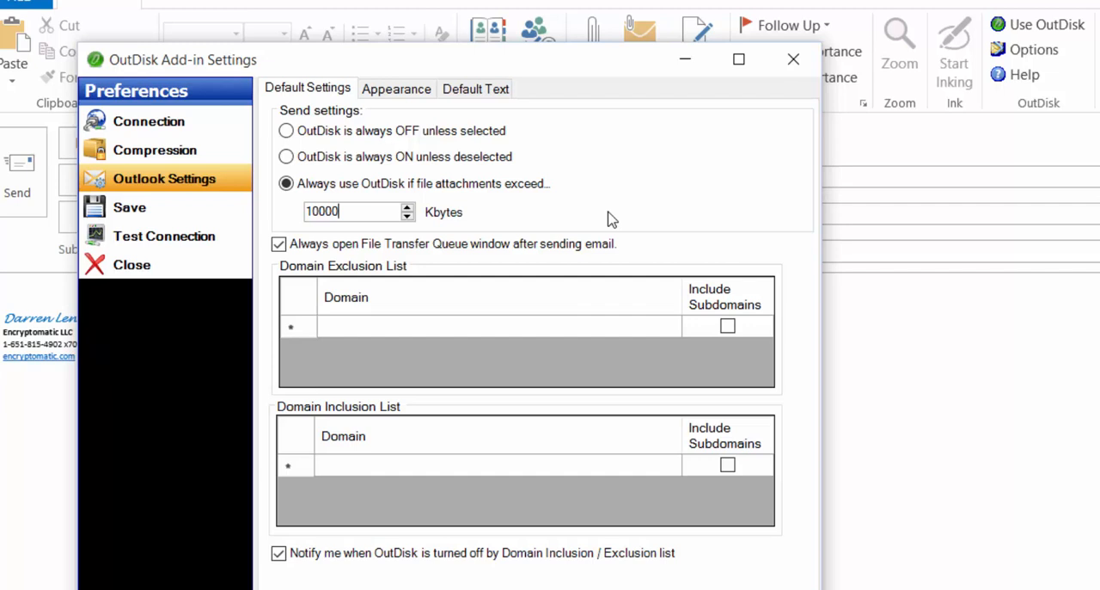
mouse_move(608, 223)
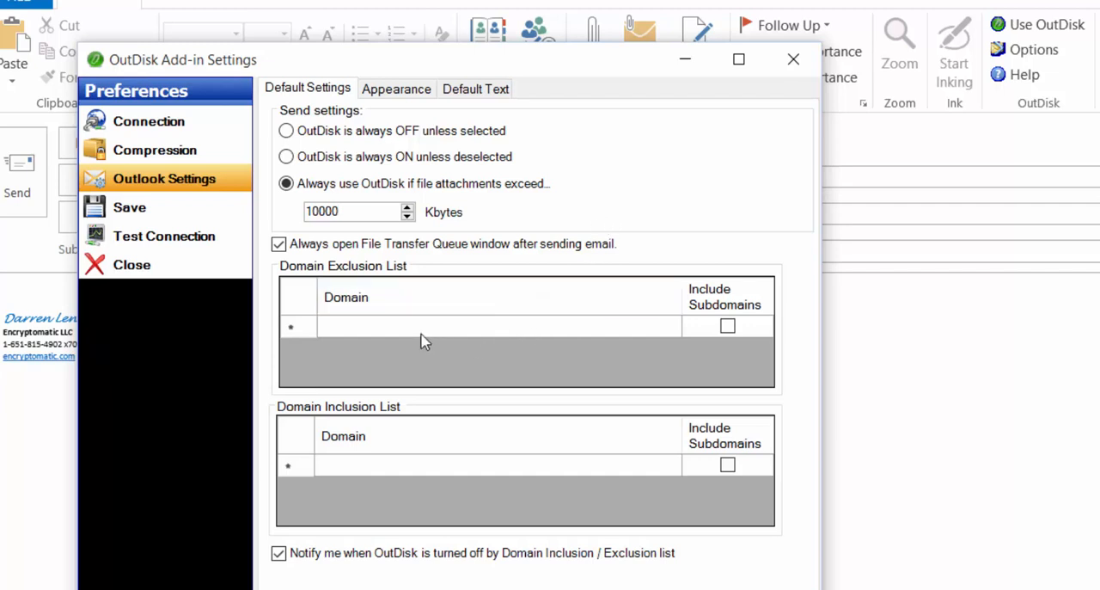
mouse_move(404, 345)
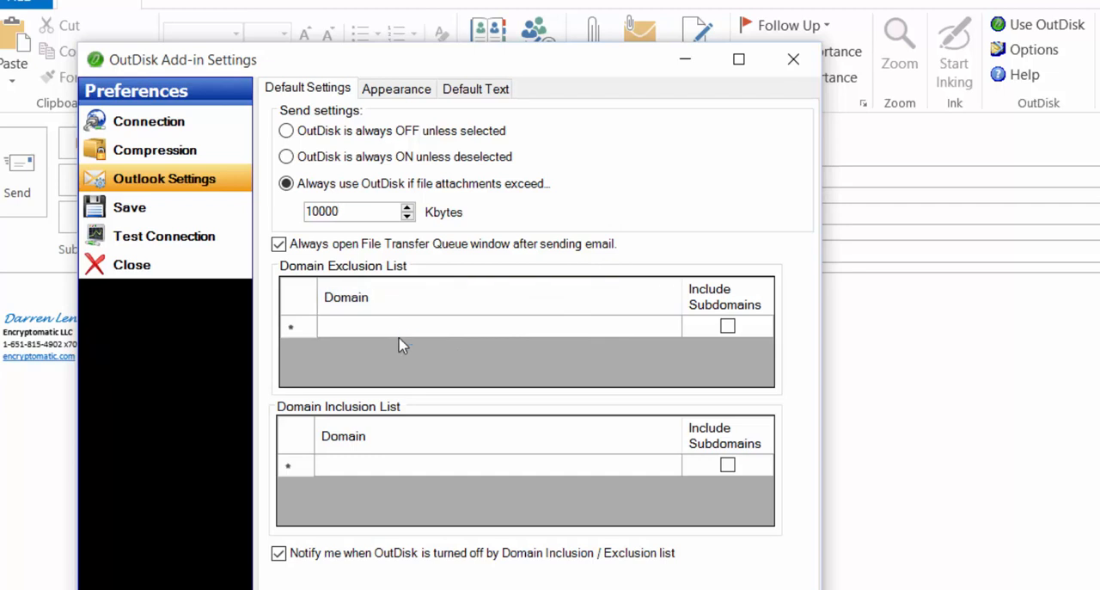
mouse_move(416, 385)
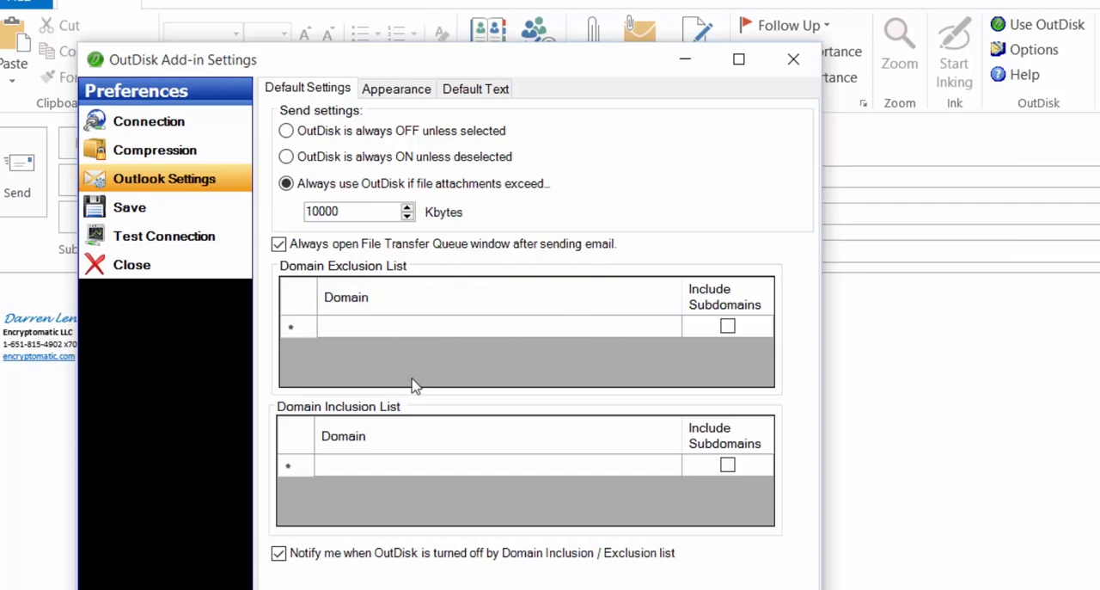
left_click(357, 211)
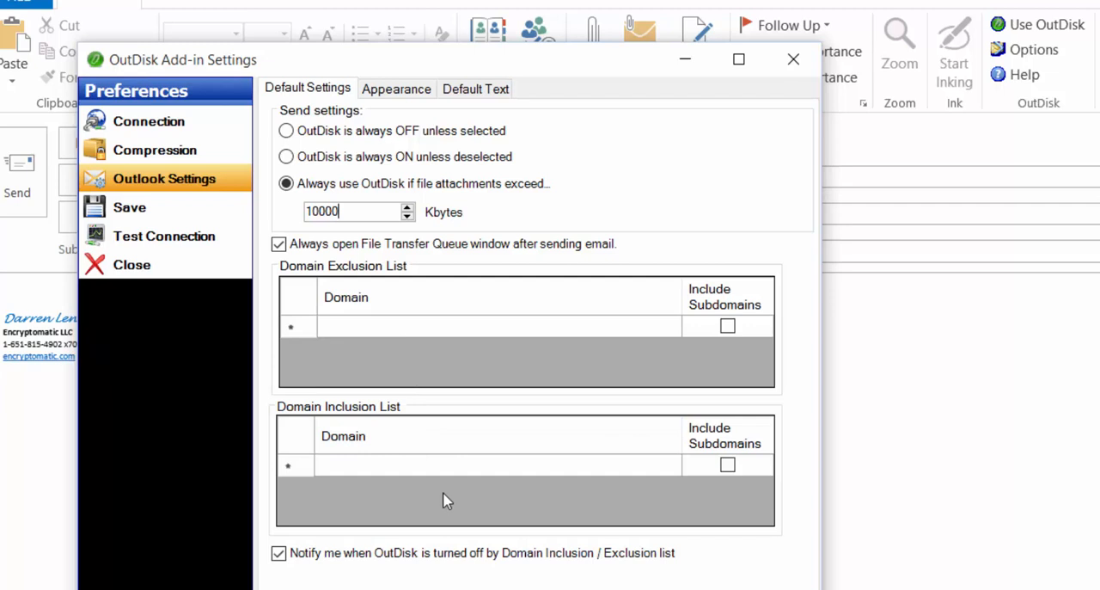
mouse_move(418, 495)
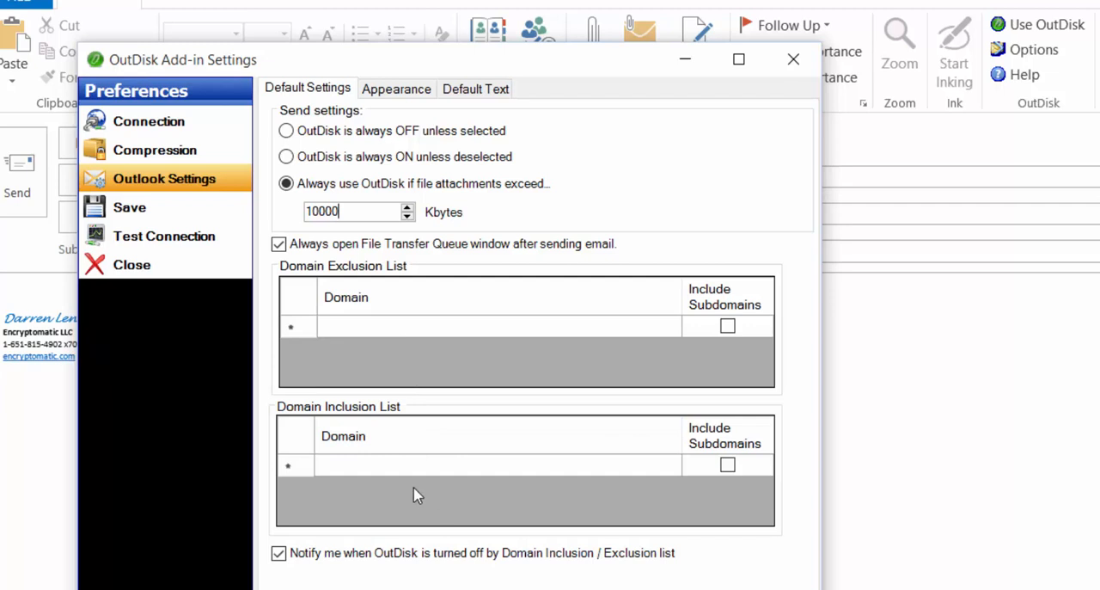
mouse_move(446, 334)
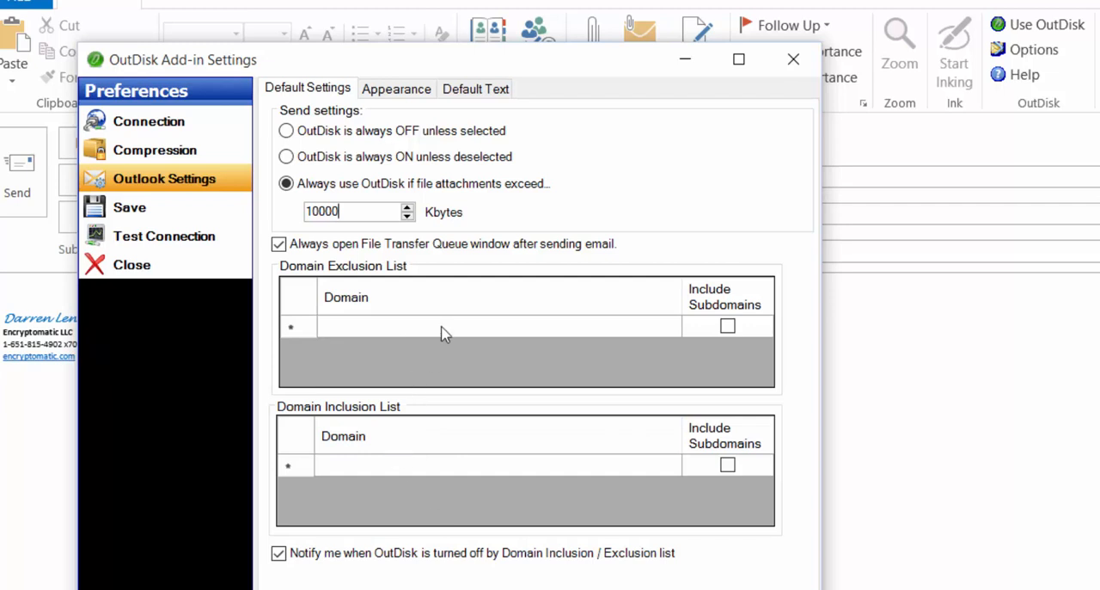
mouse_move(445, 368)
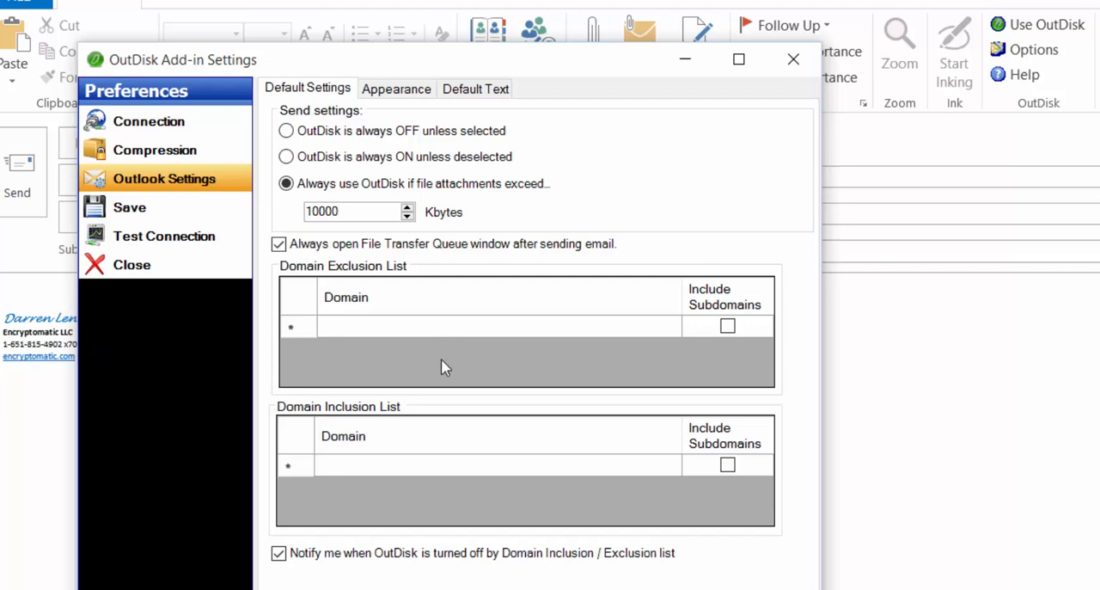
mouse_move(440, 371)
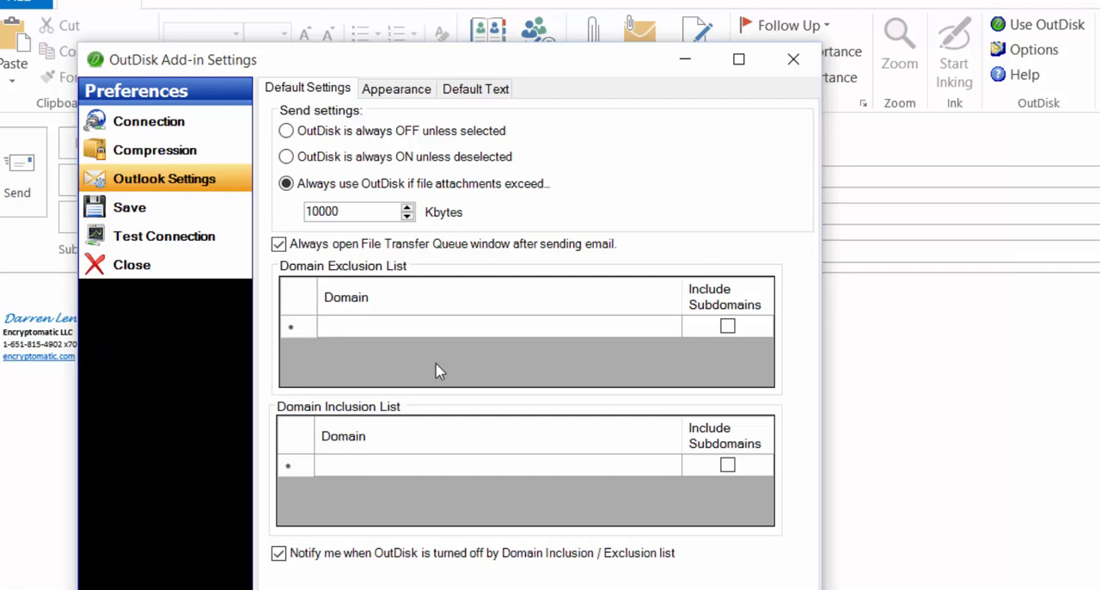
mouse_move(471, 365)
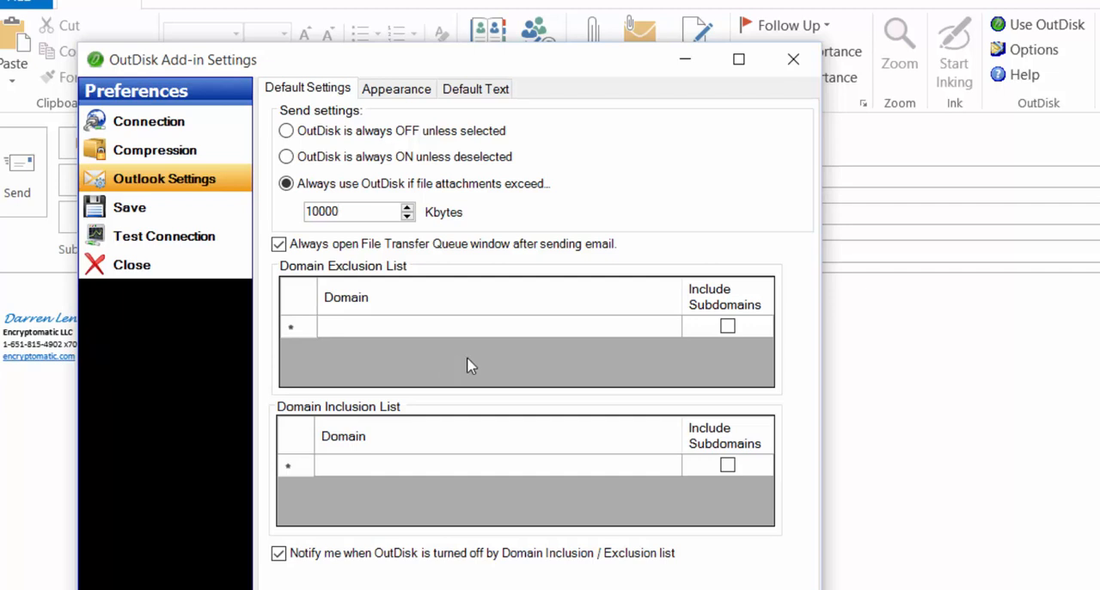
In Appearance settings, toggle 'Show OutDisk Add-in Icons in Main Toolbar' off and back on.
left_click(396, 88)
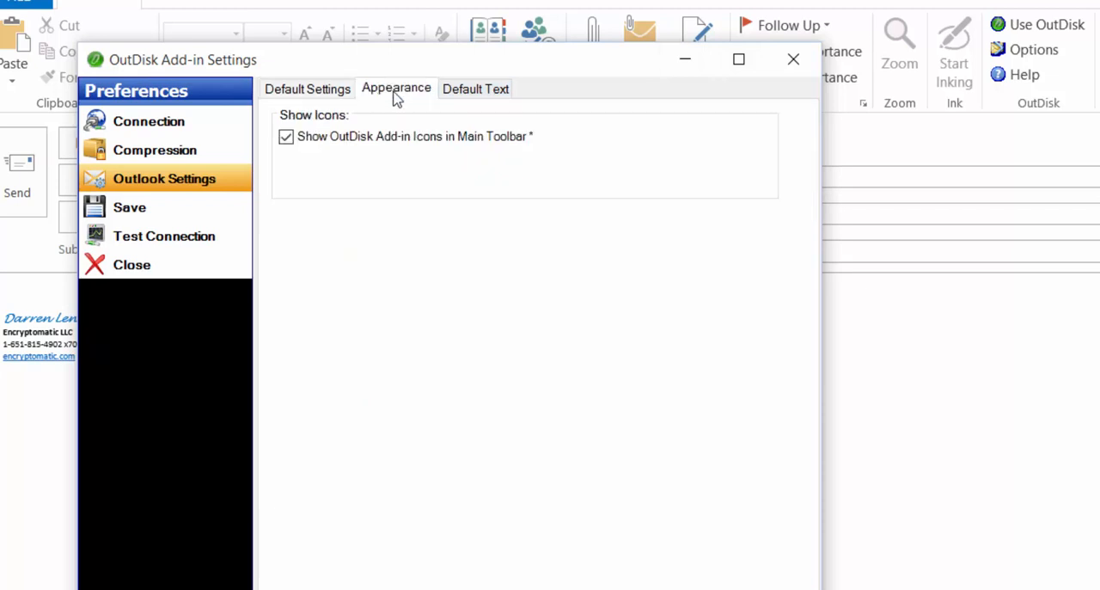
mouse_move(392, 134)
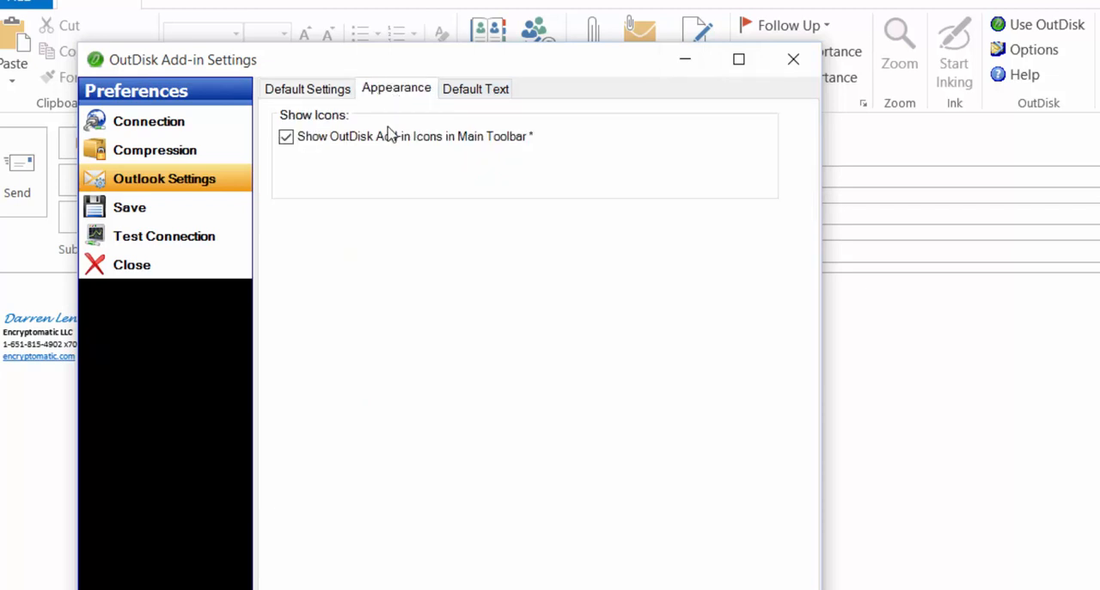
mouse_move(361, 163)
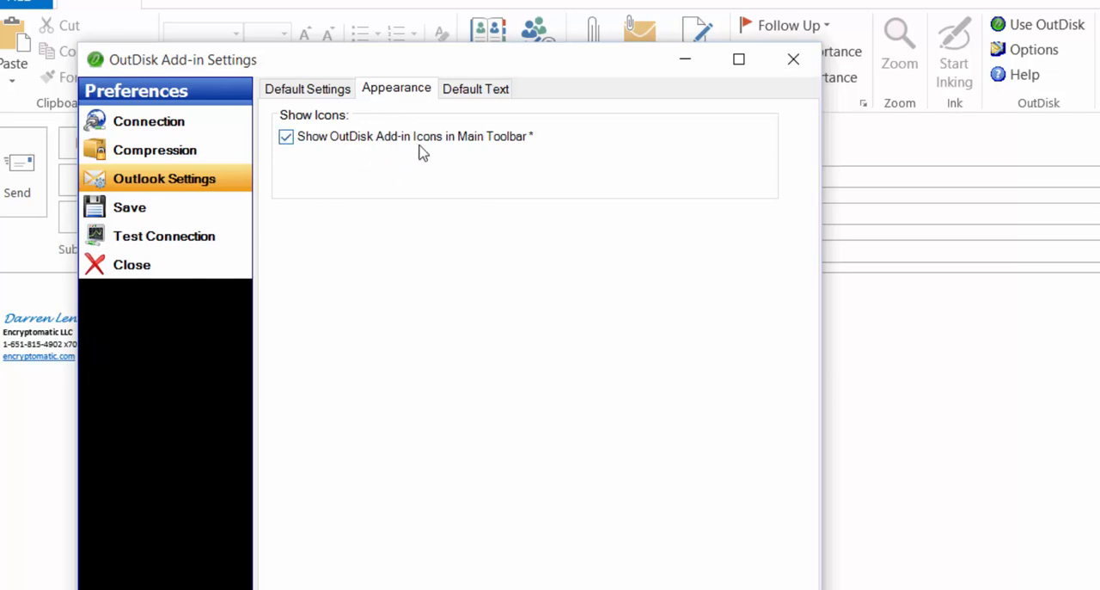
mouse_move(471, 153)
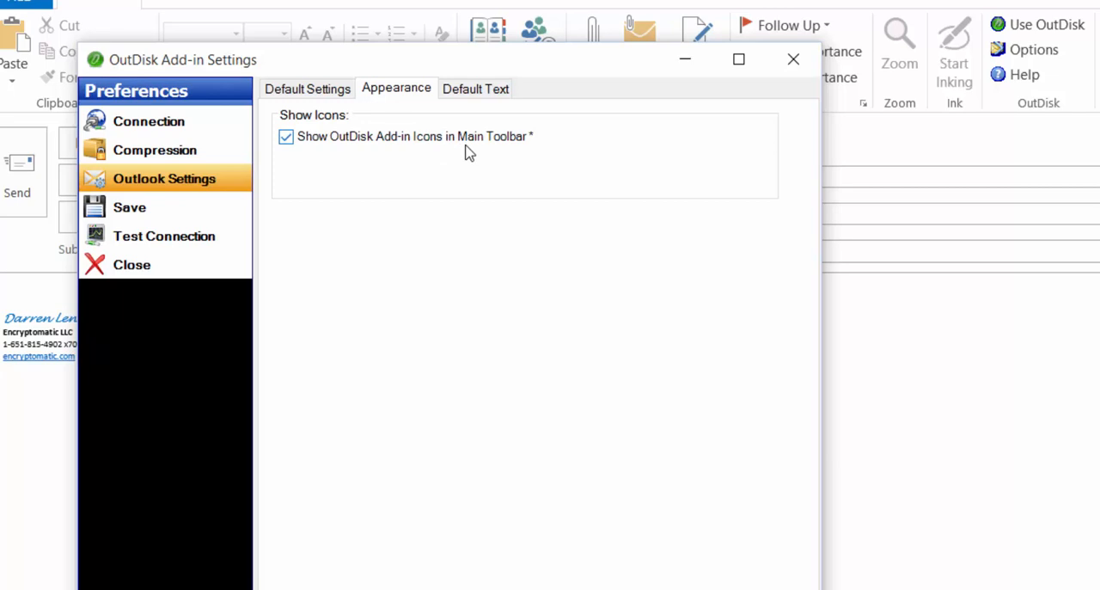
left_click(285, 138)
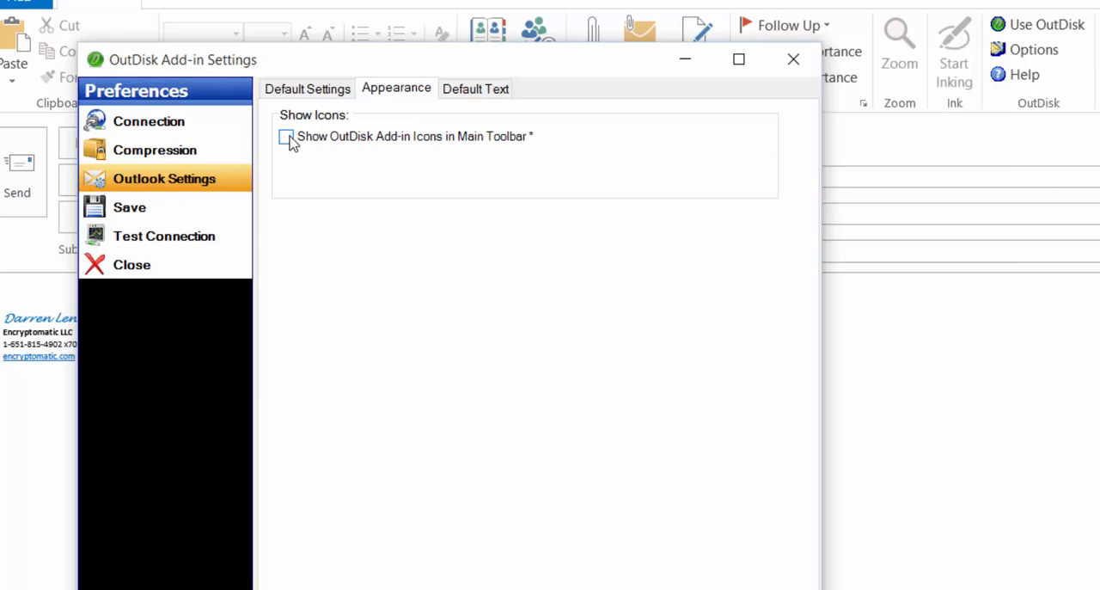
left_click(286, 138)
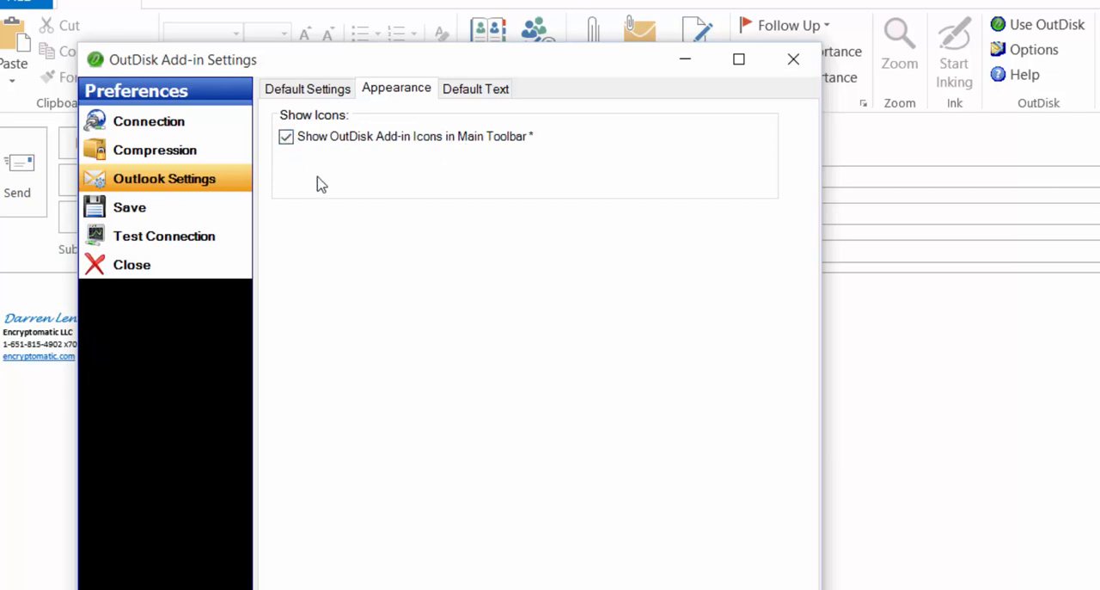
mouse_move(475, 88)
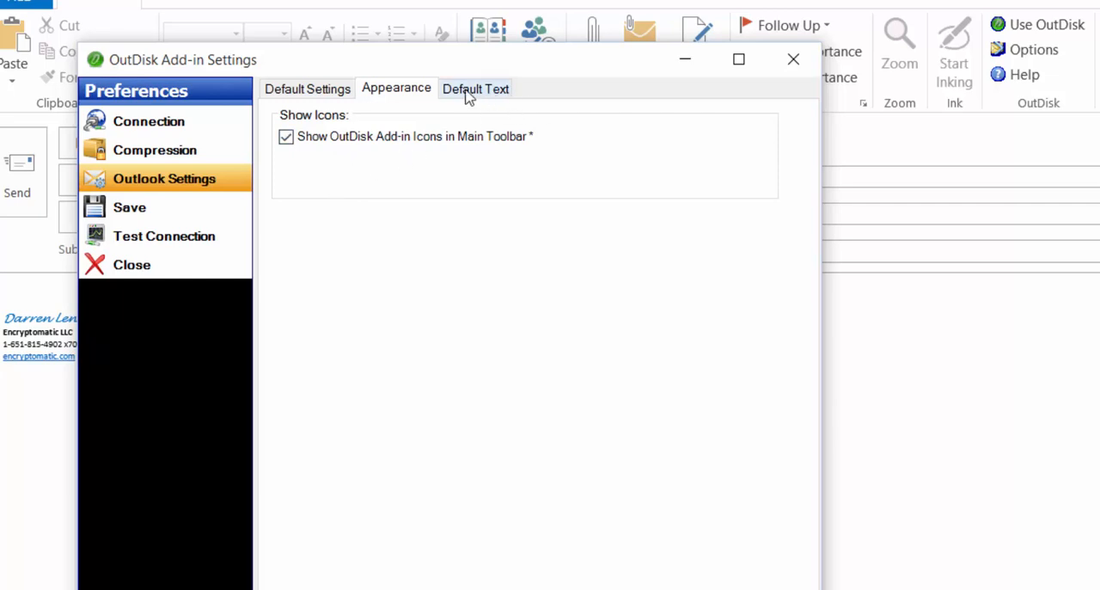
In Default Text, add a dashed separator line at the top of the Message Template.
left_click(474, 88)
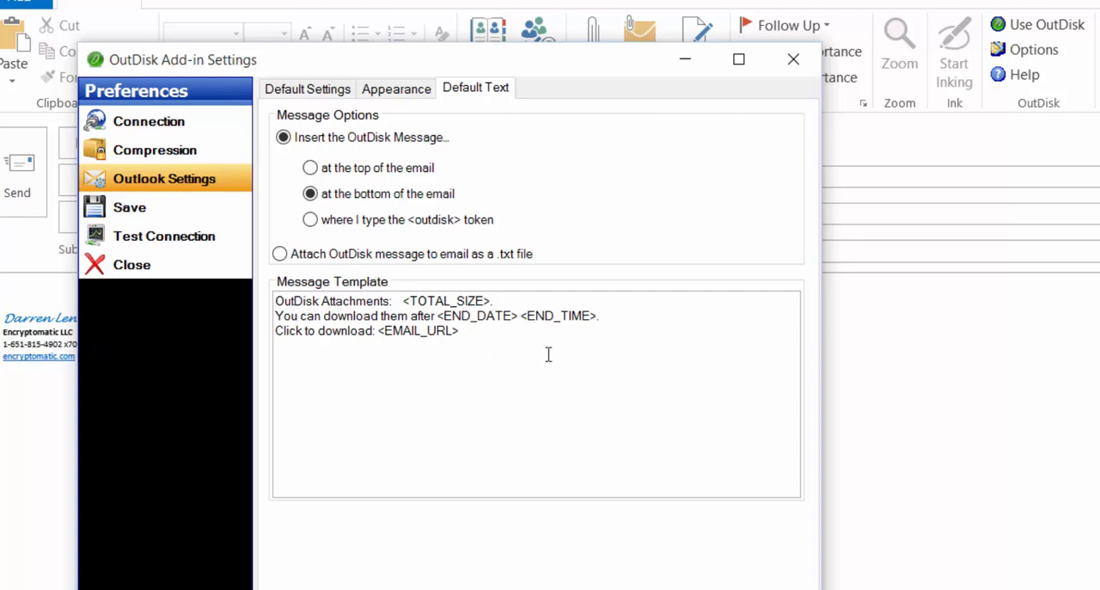
mouse_move(563, 333)
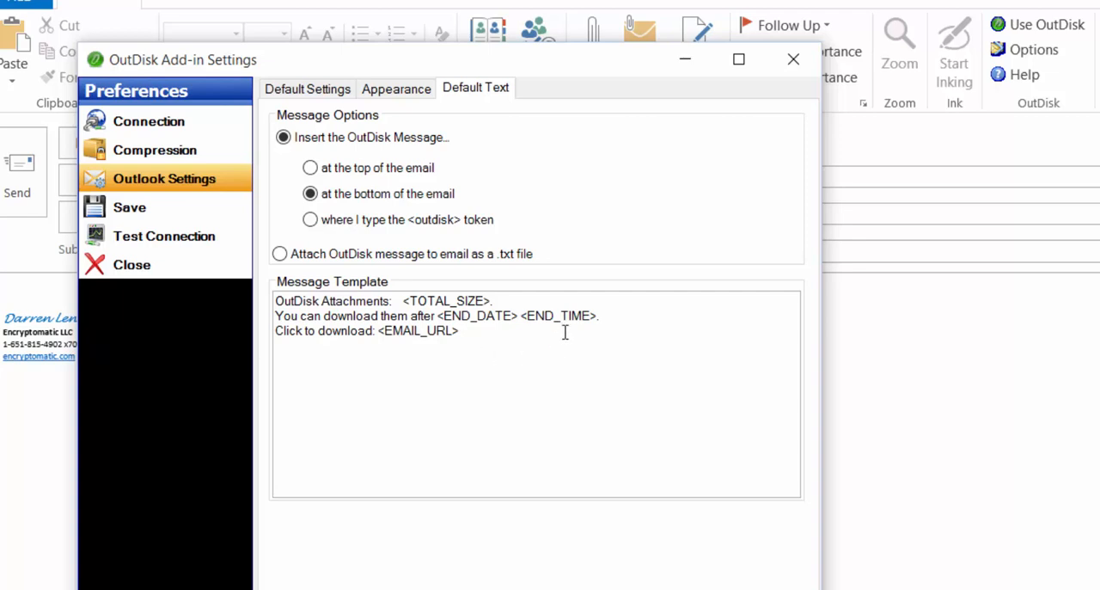
mouse_move(296, 320)
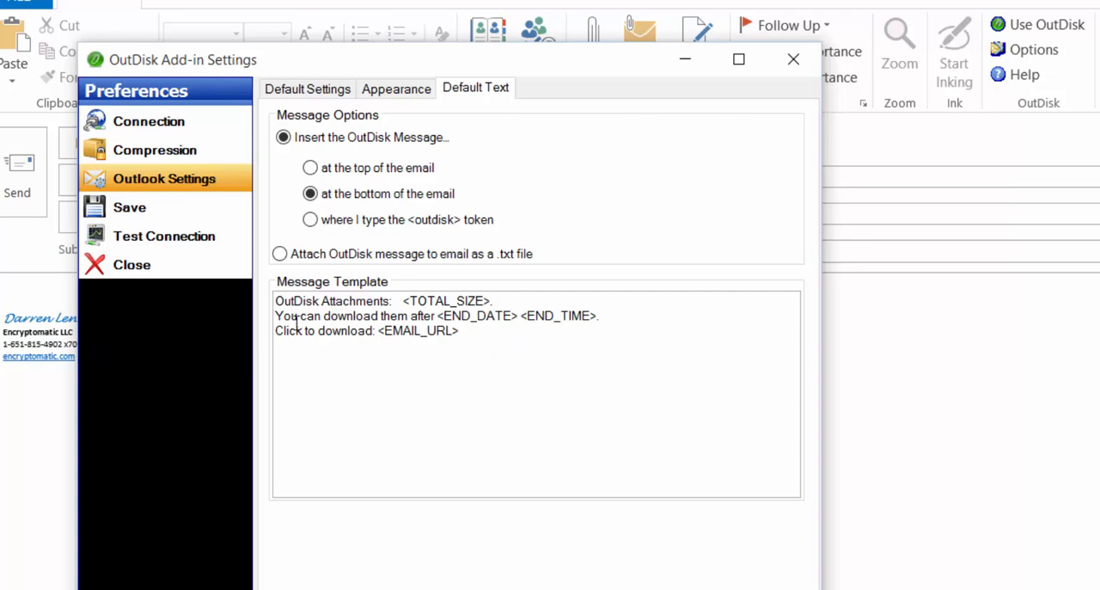
triple_click(382, 301)
type("------------------------------------------")
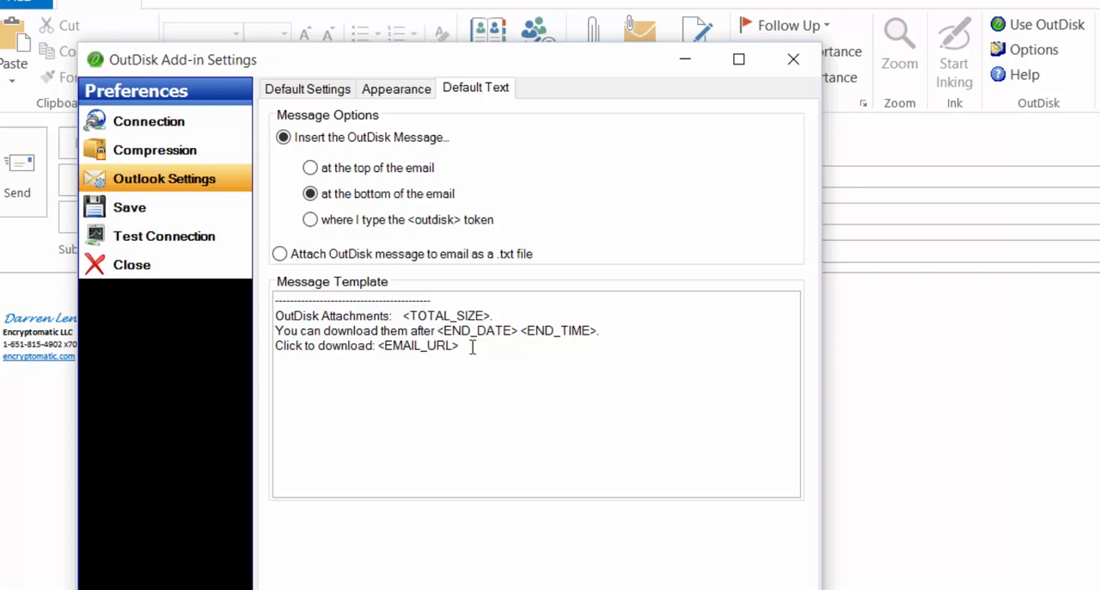
double_click(416, 344)
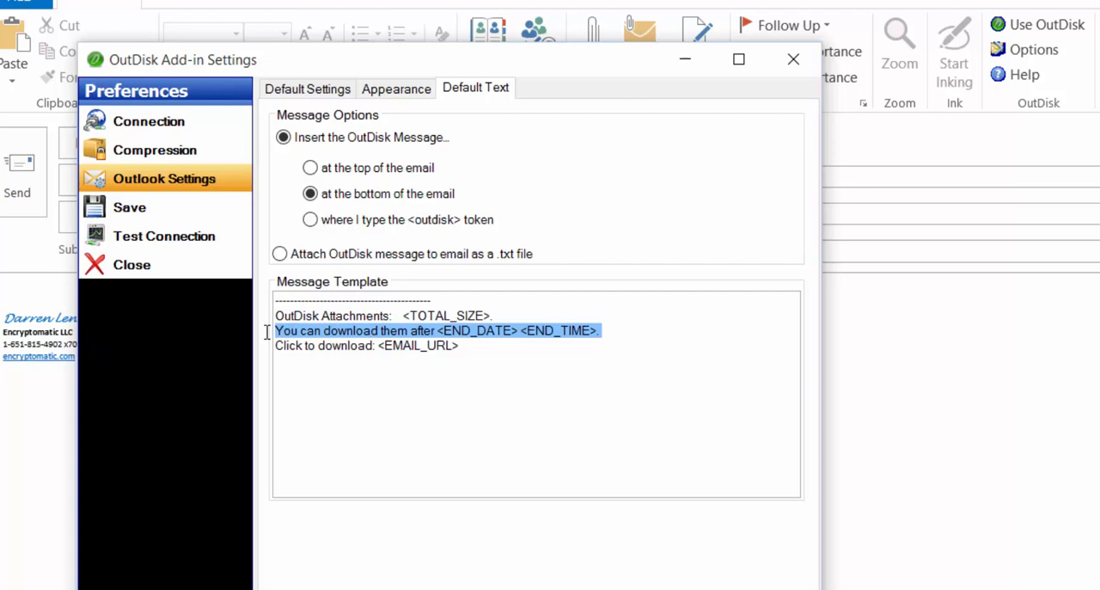
key("Delete")
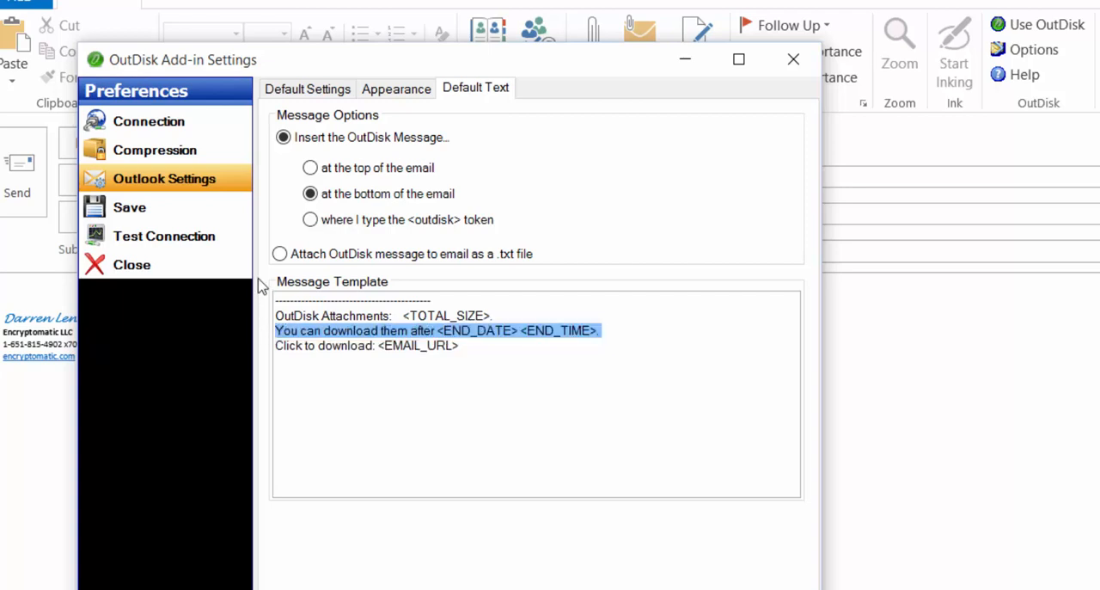
mouse_move(154, 150)
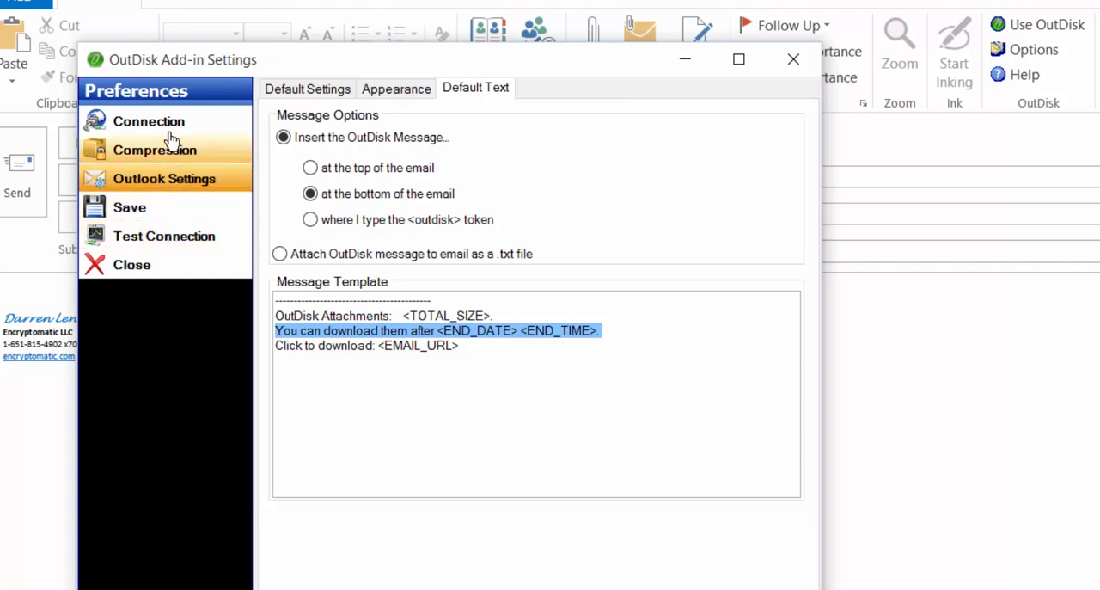
In Connection settings, view the 'use my own FTP account' fields, then reselect the free test FTP account.
left_click(148, 120)
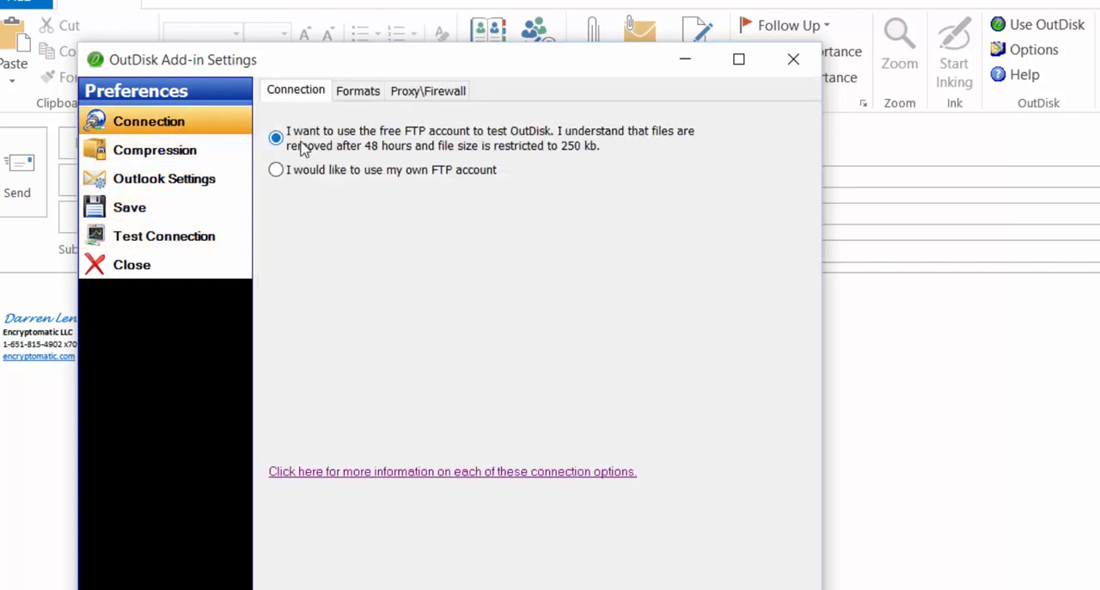
mouse_move(330, 145)
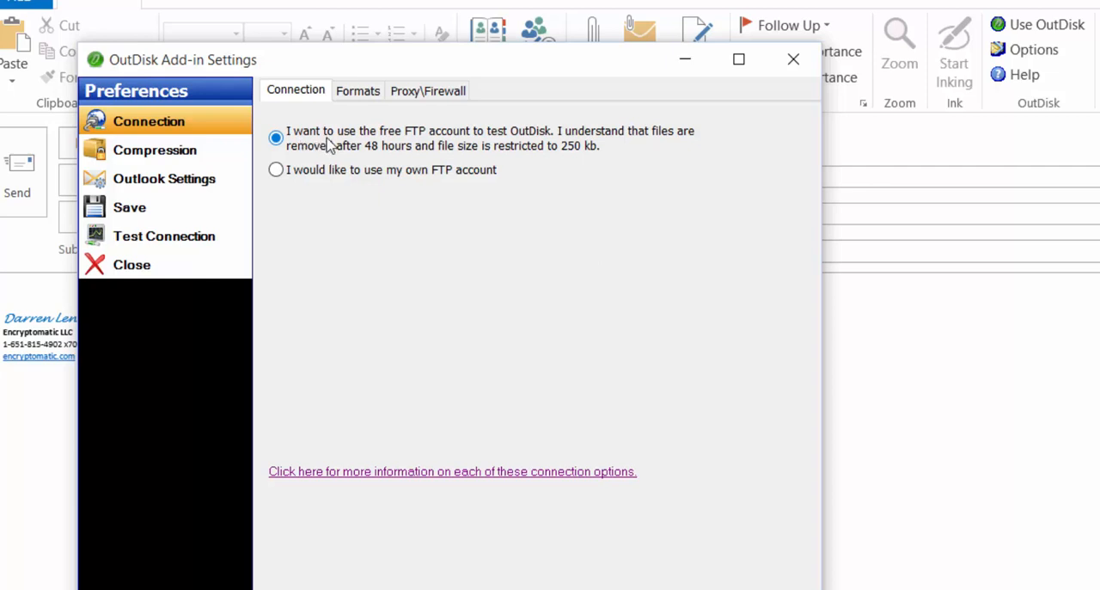
mouse_move(324, 163)
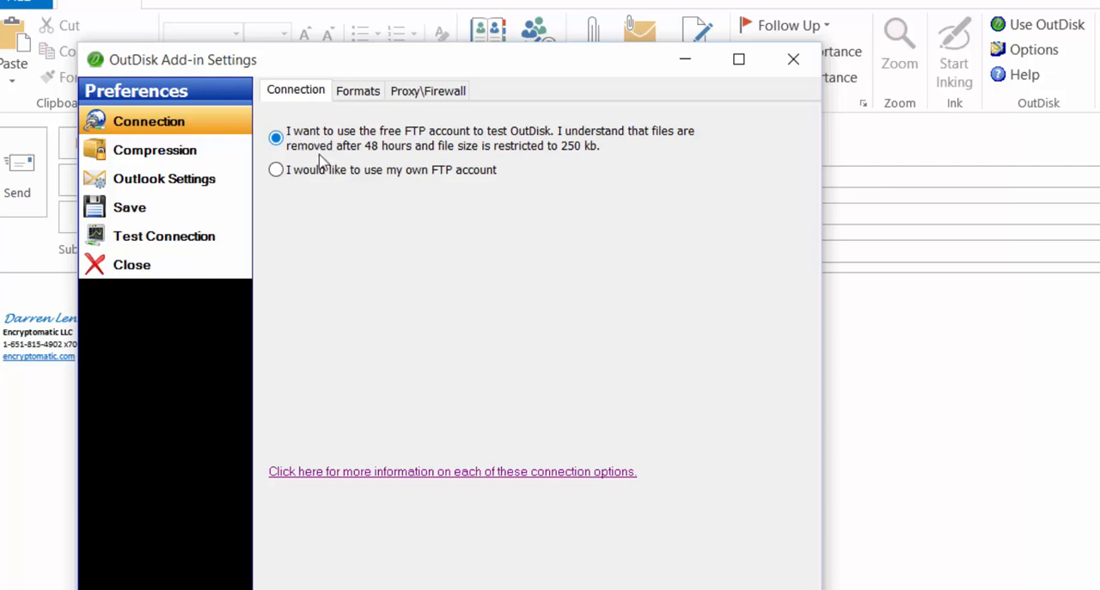
left_click(275, 168)
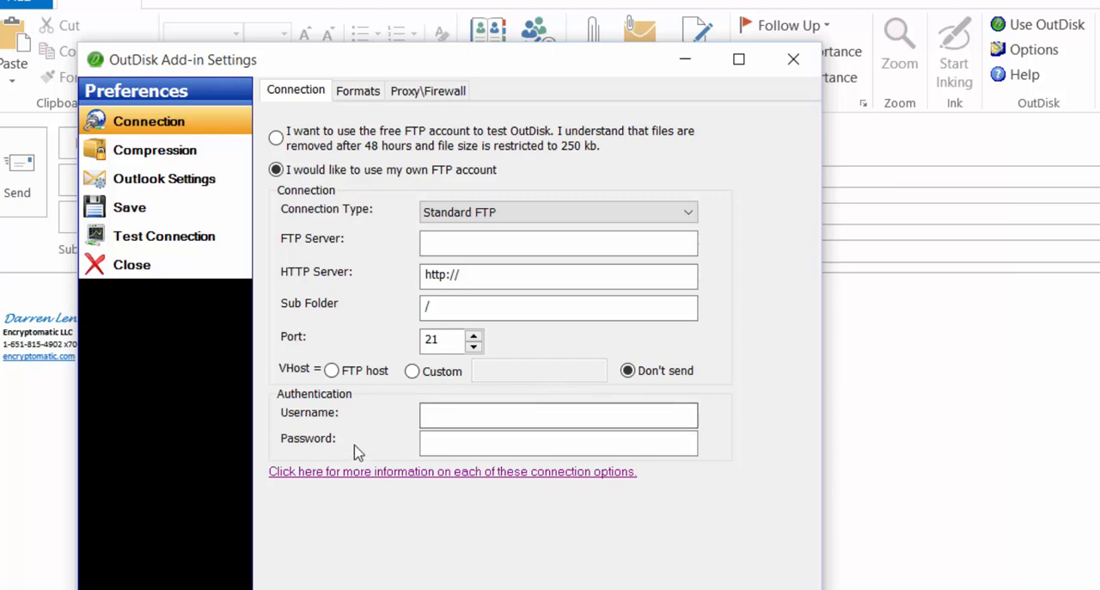
left_click(275, 138)
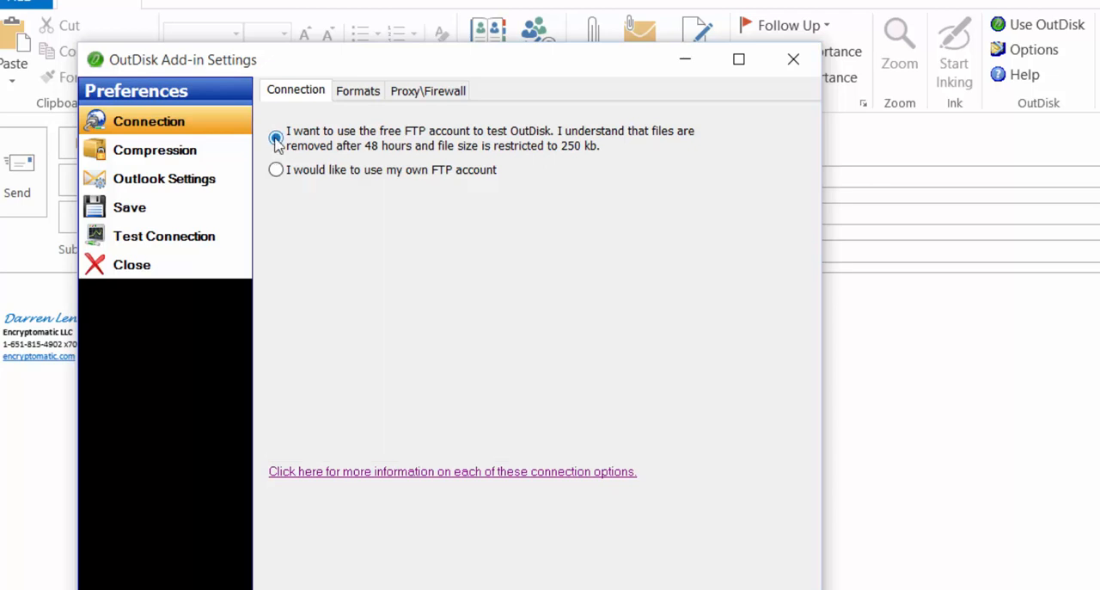